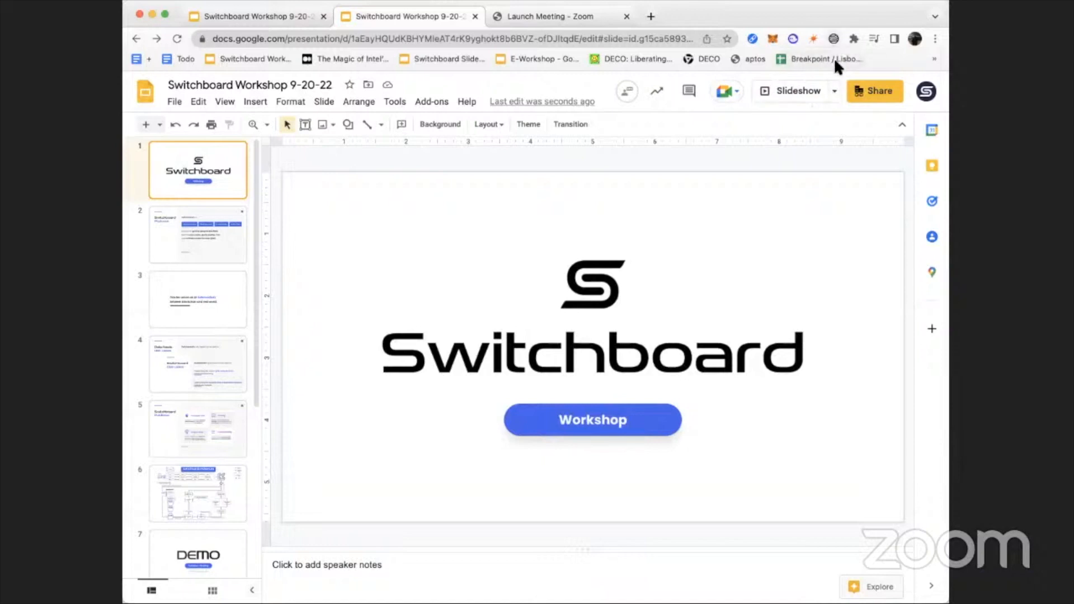
# Present the deck as a slideshow to show the Data Feed Architecture slide full screen.
pyautogui.click(790, 91)
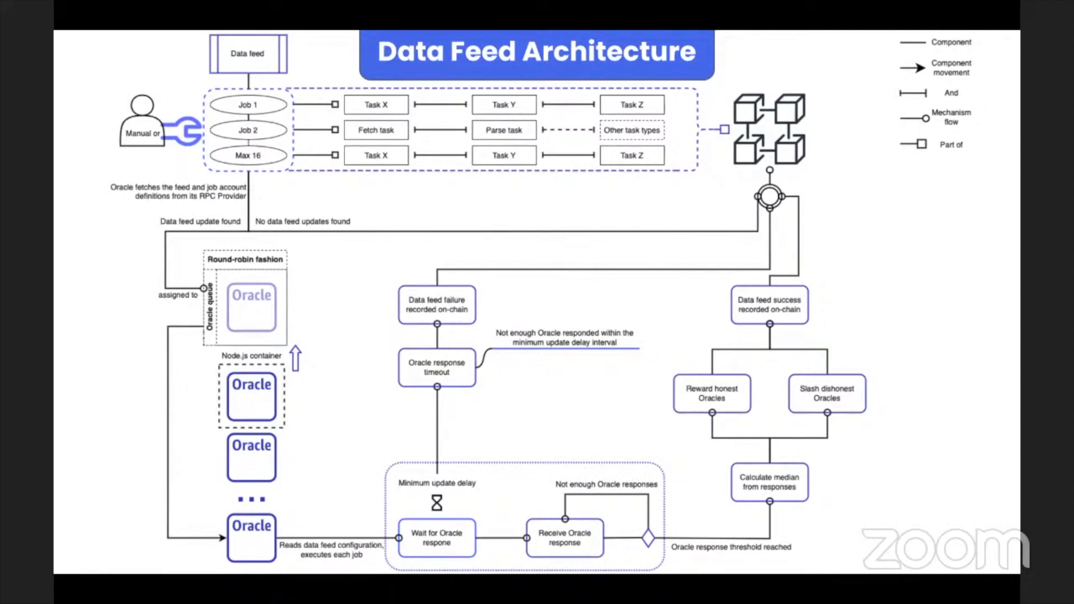
pyautogui.moveTo(264, 141)
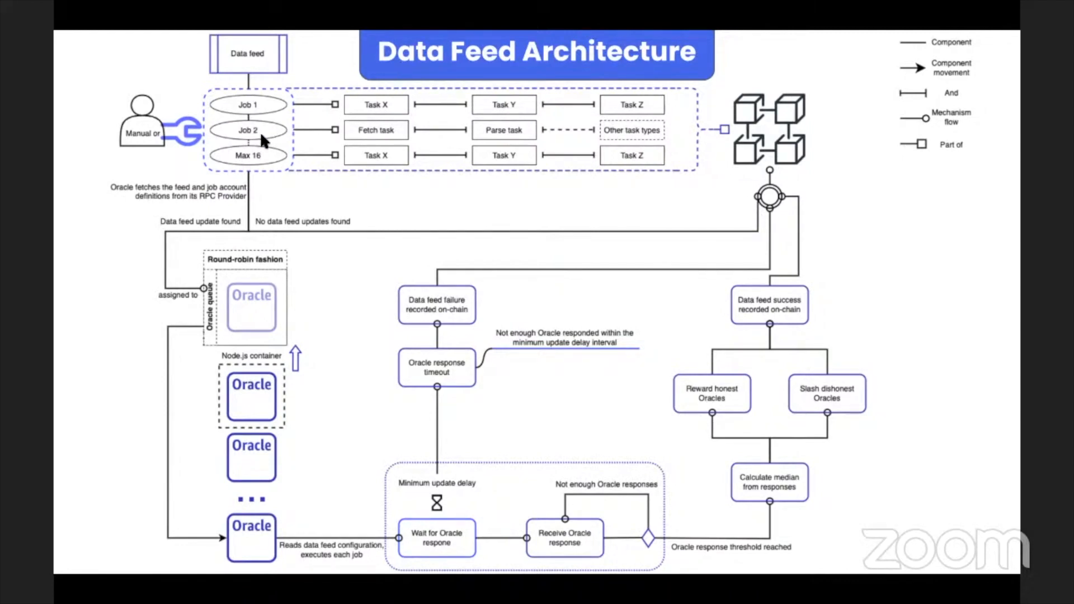
pyautogui.moveTo(463, 263)
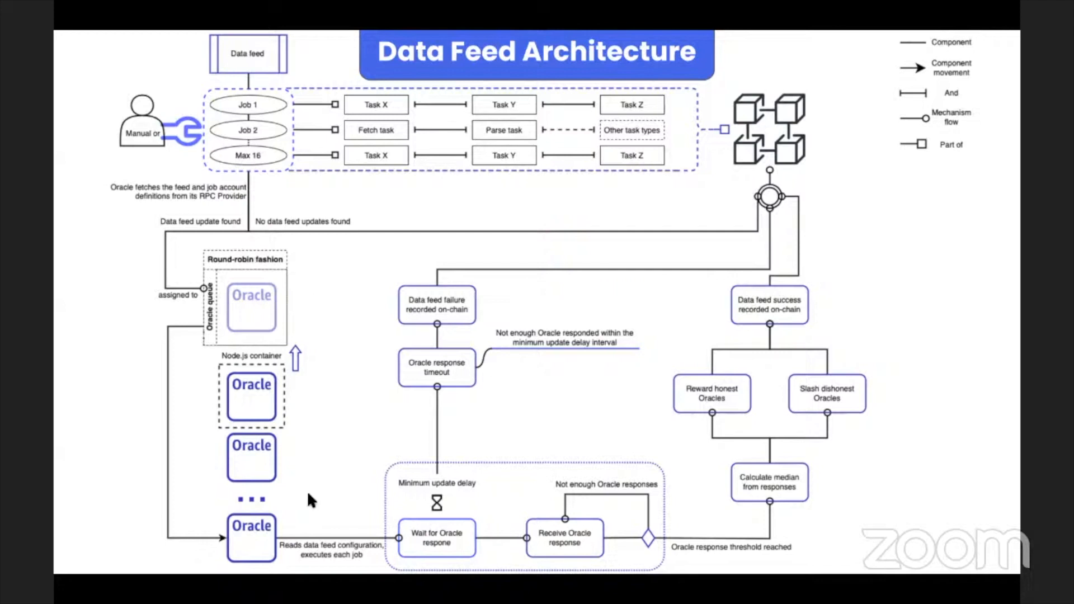
pyautogui.moveTo(276, 360)
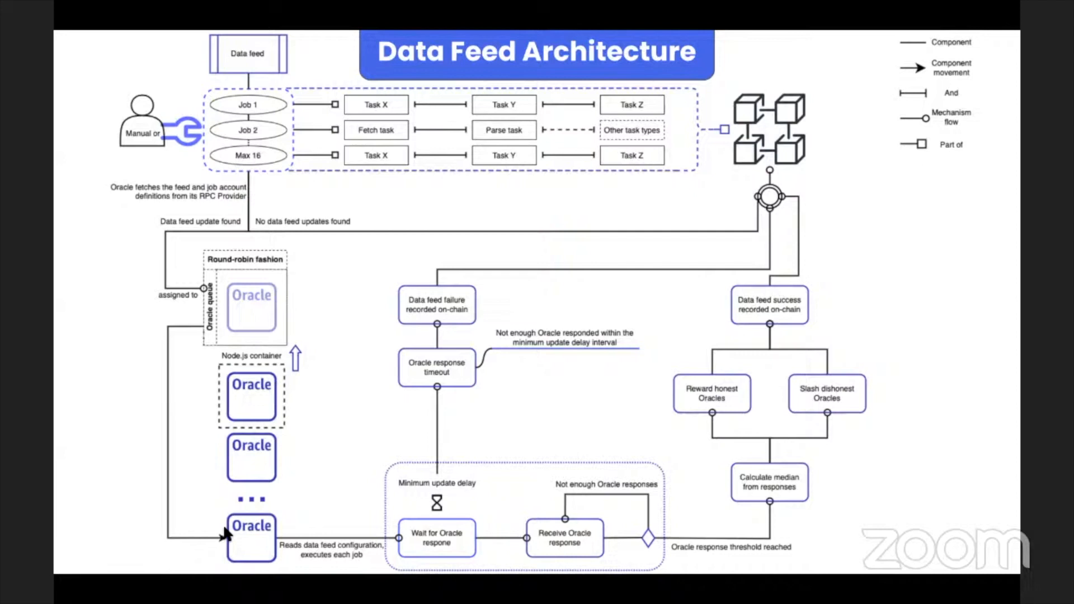
pyautogui.moveTo(226, 534)
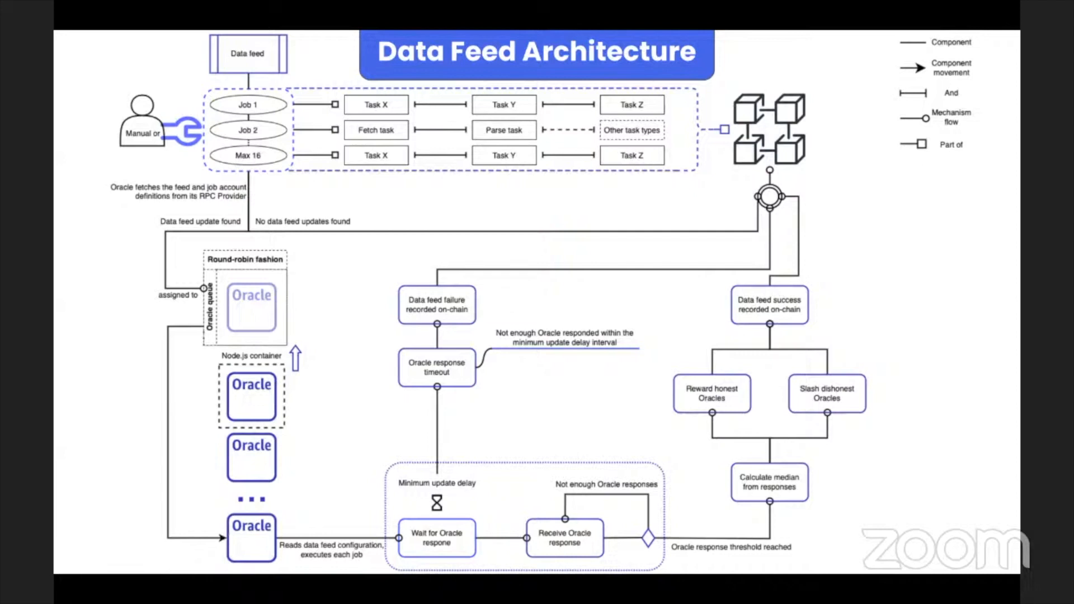
pyautogui.moveTo(236, 339)
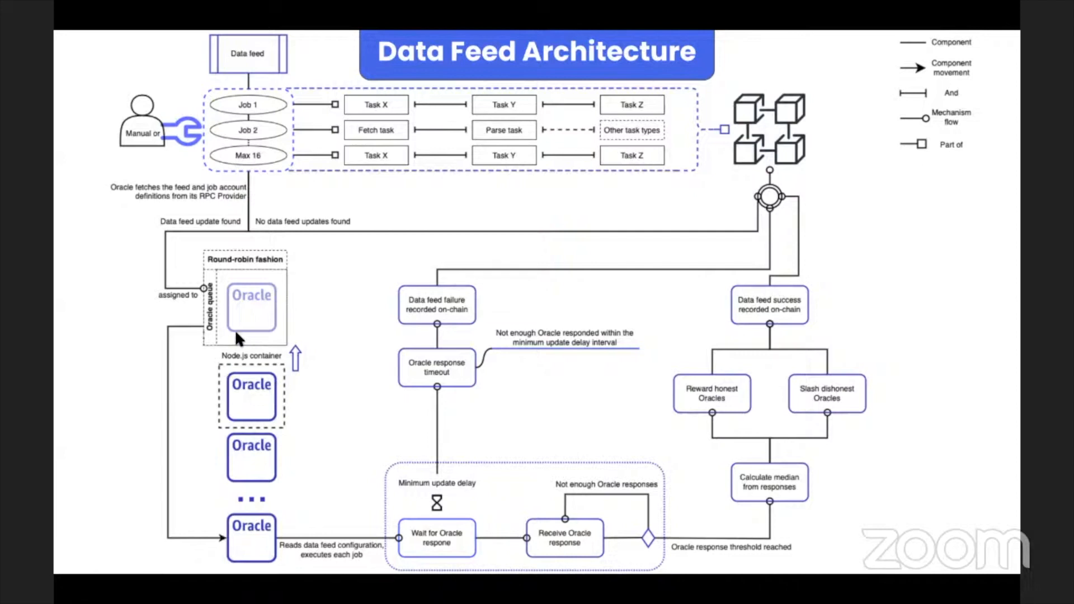
pyautogui.moveTo(285, 161)
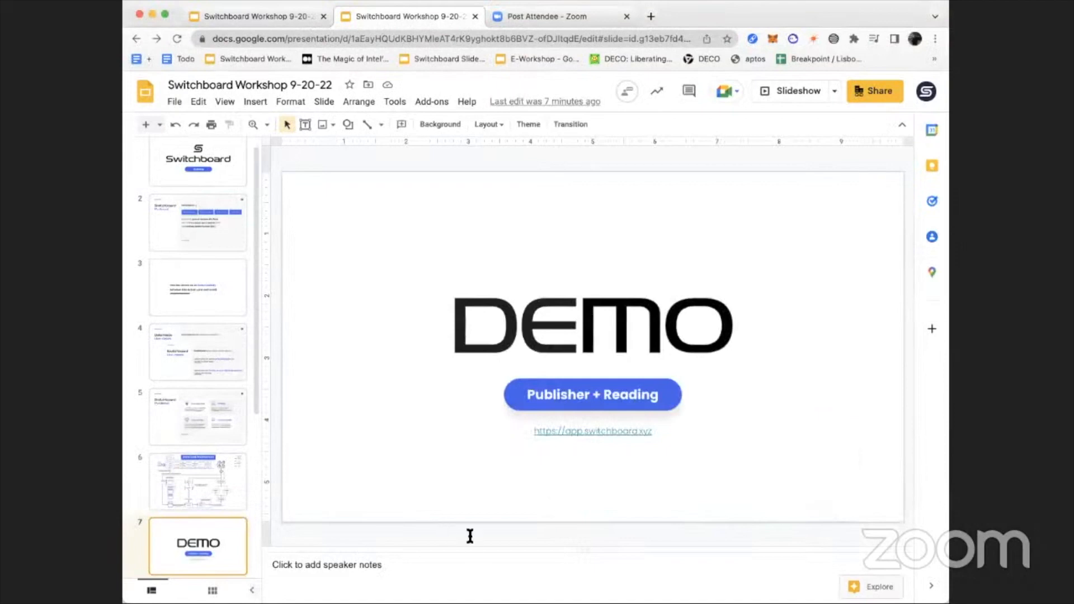
pyautogui.moveTo(599, 16)
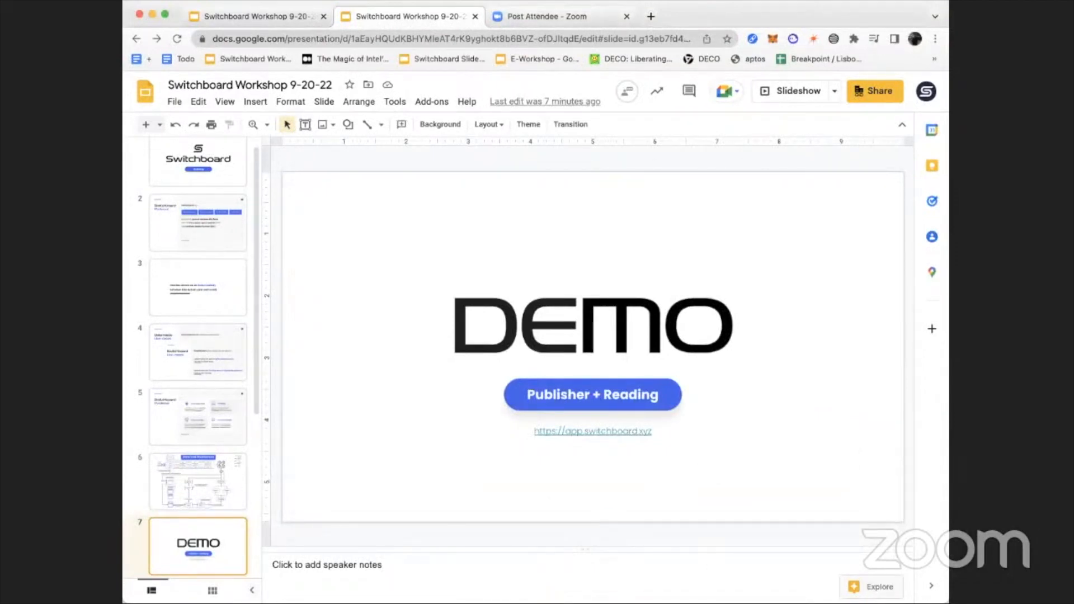
pyautogui.moveTo(409, 111)
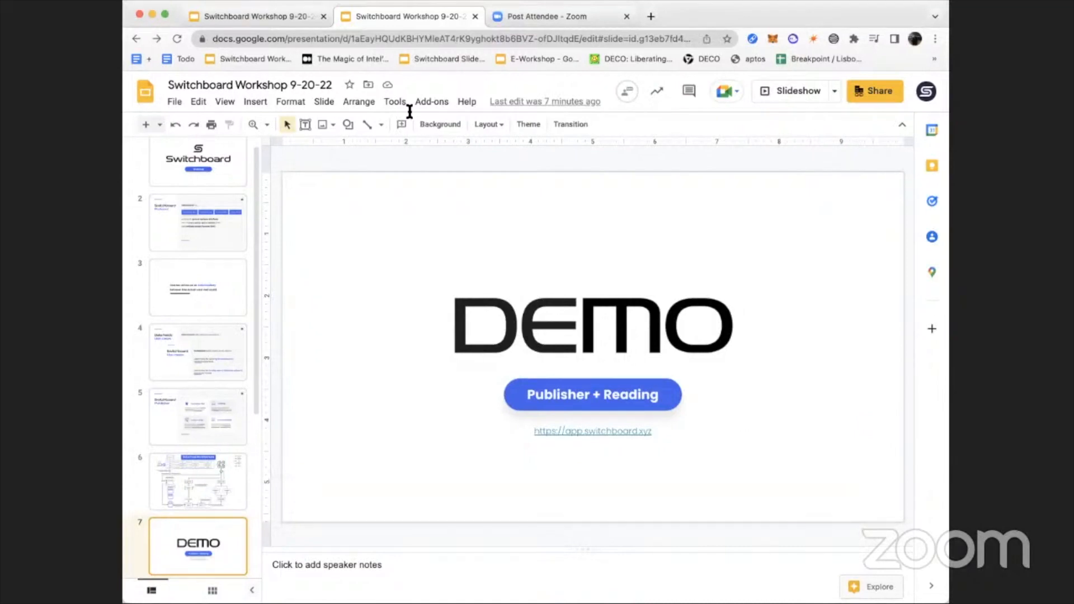
# Switch to the Publisher | Switchboard browser tab at app.switchboard.xyz.
pyautogui.click(545, 16)
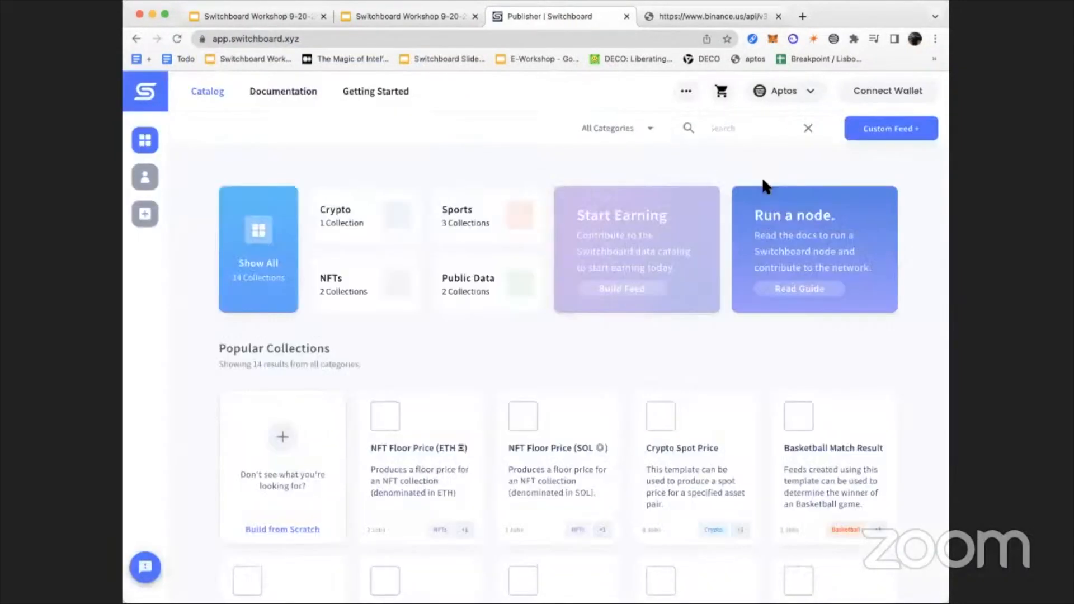
# Change the network from Aptos to Solana and connect a wallet.
pyautogui.click(784, 90)
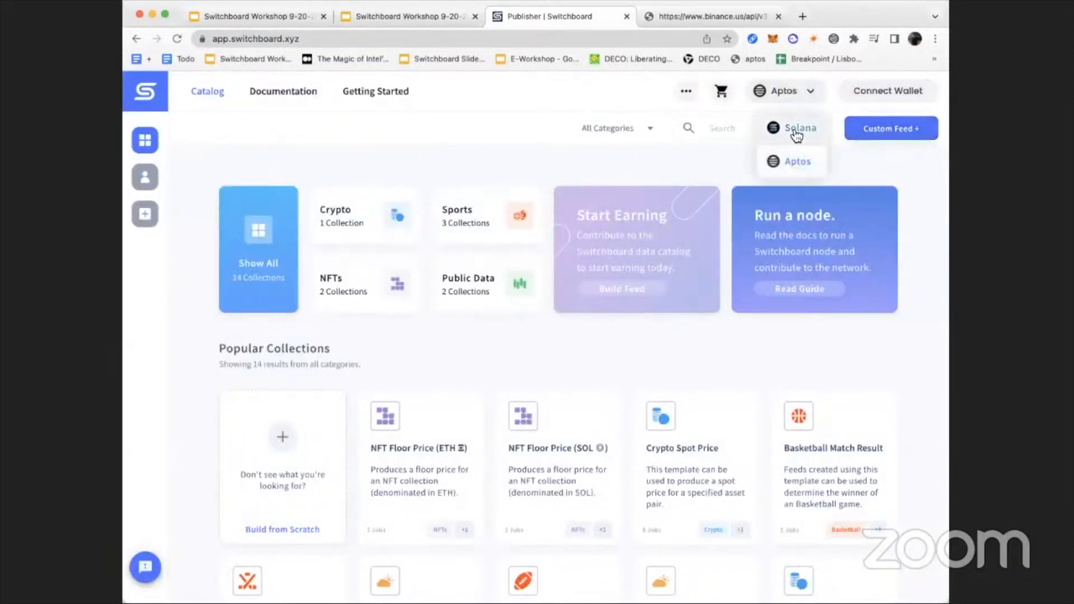
pyautogui.click(795, 128)
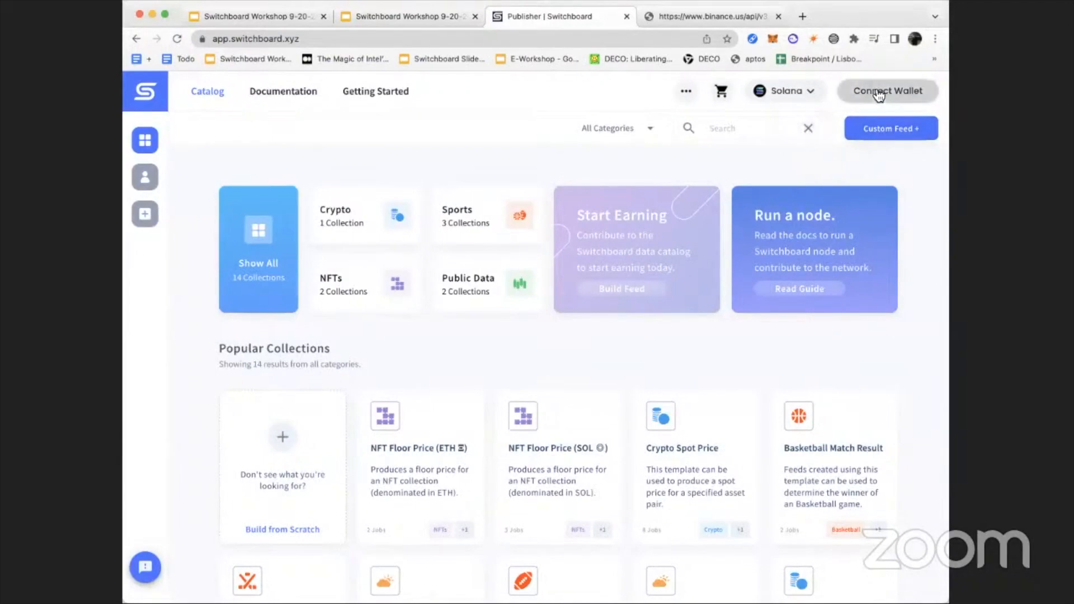
pyautogui.click(888, 91)
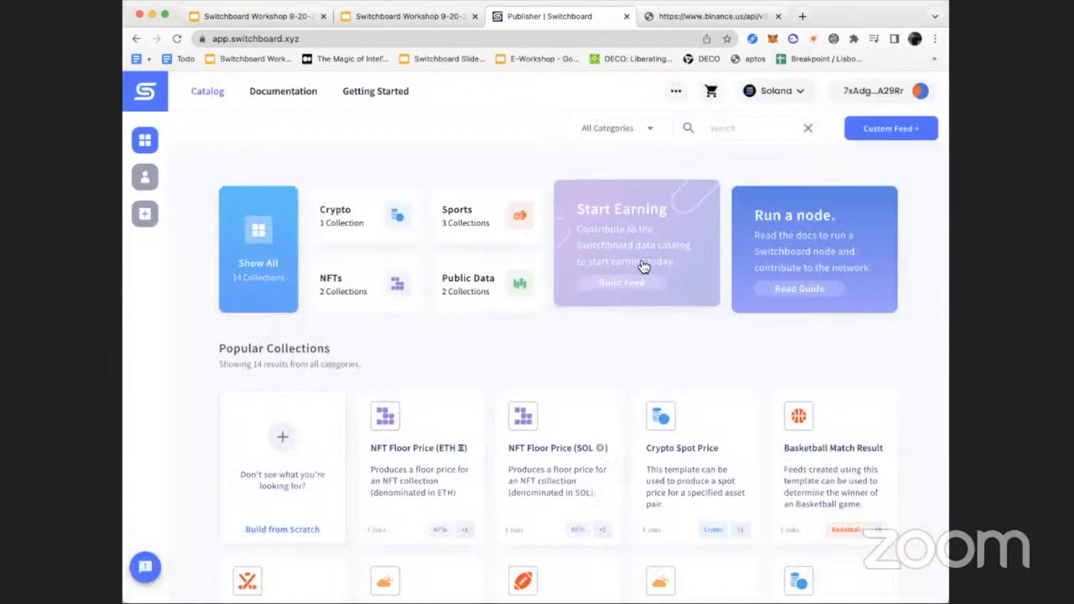
pyautogui.moveTo(511, 434)
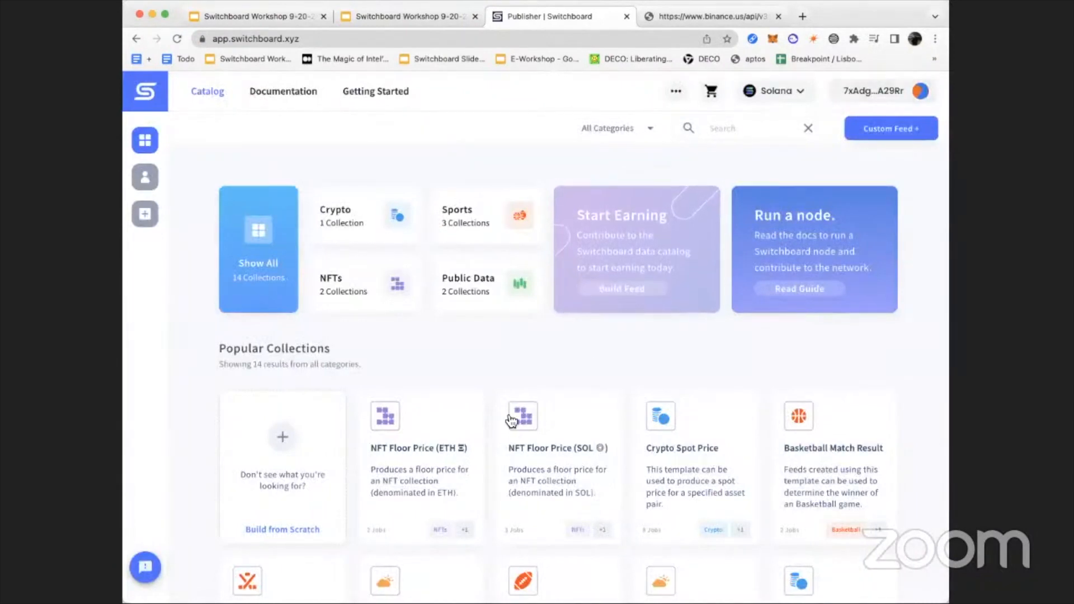
pyautogui.scroll(-3)
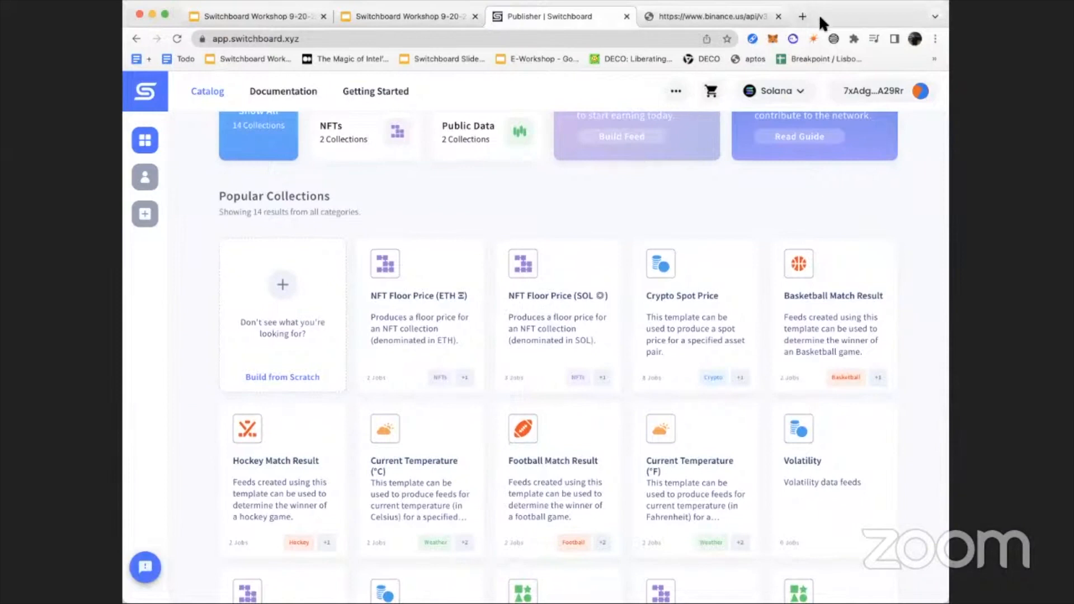
pyautogui.moveTo(619, 425)
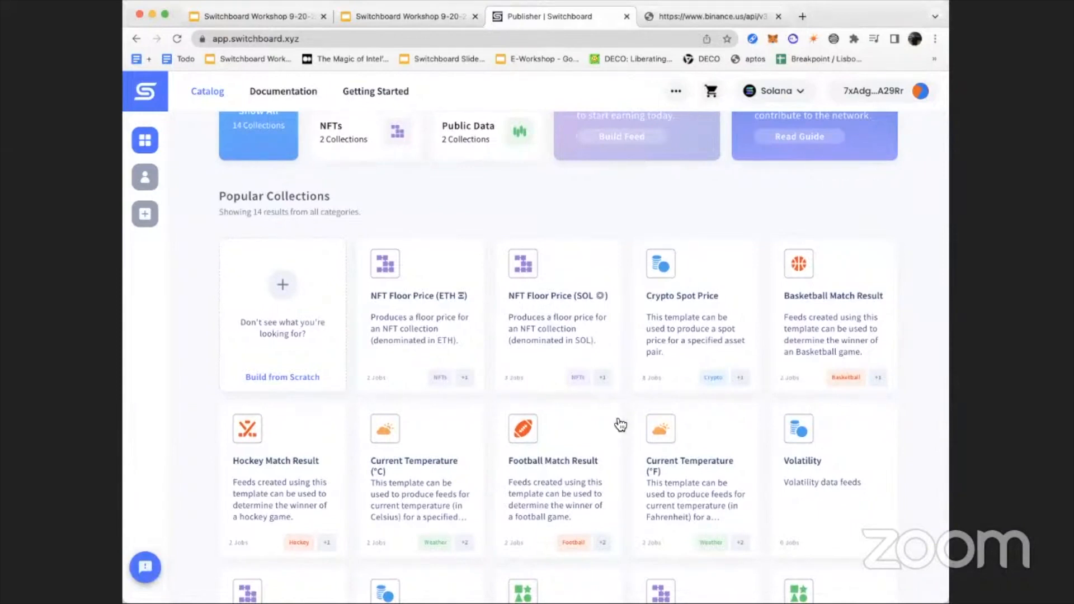
pyautogui.moveTo(719, 345)
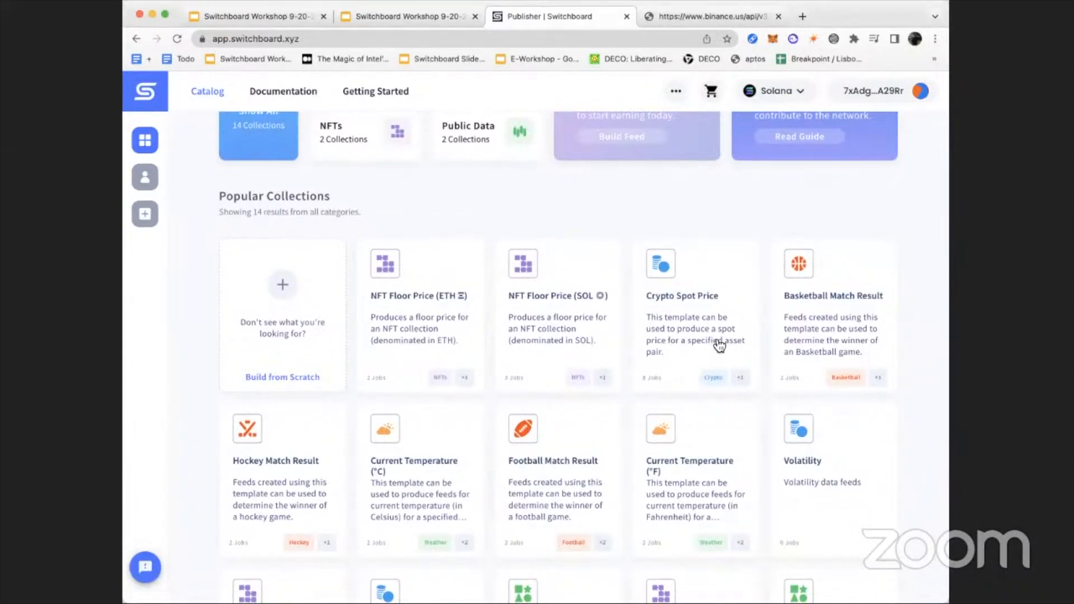
# Open the Crypto Spot Price template from the Catalog in the feed builder.
pyautogui.click(694, 325)
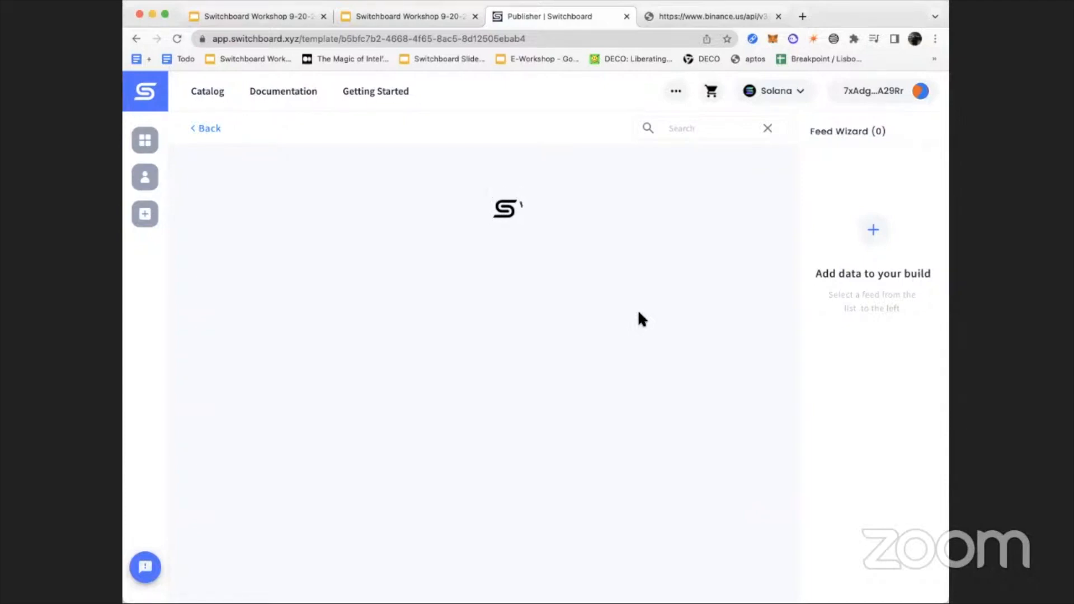
pyautogui.moveTo(439, 255)
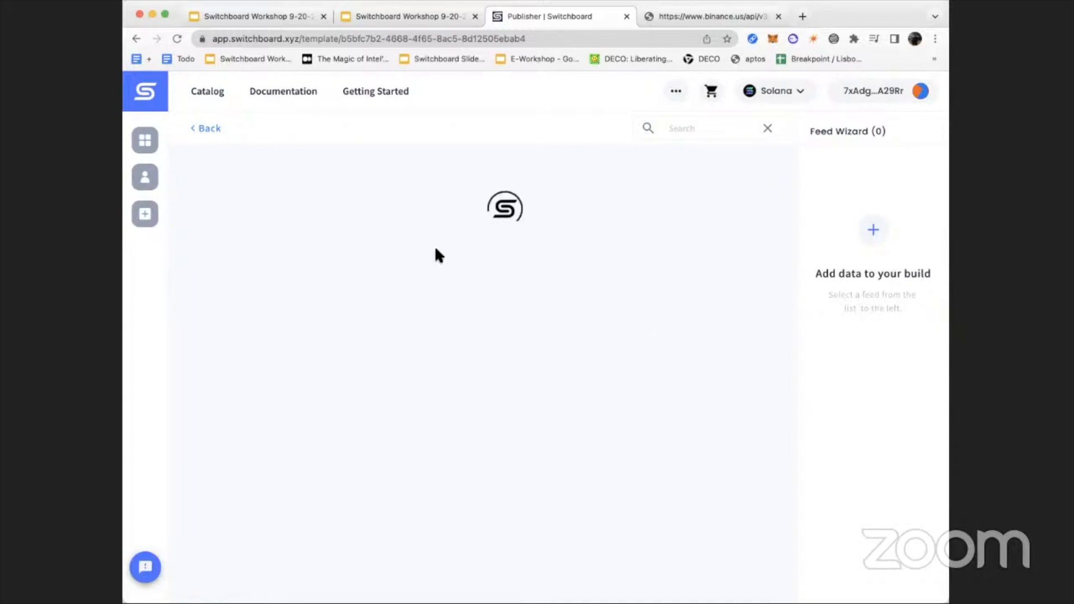
pyautogui.moveTo(405, 362)
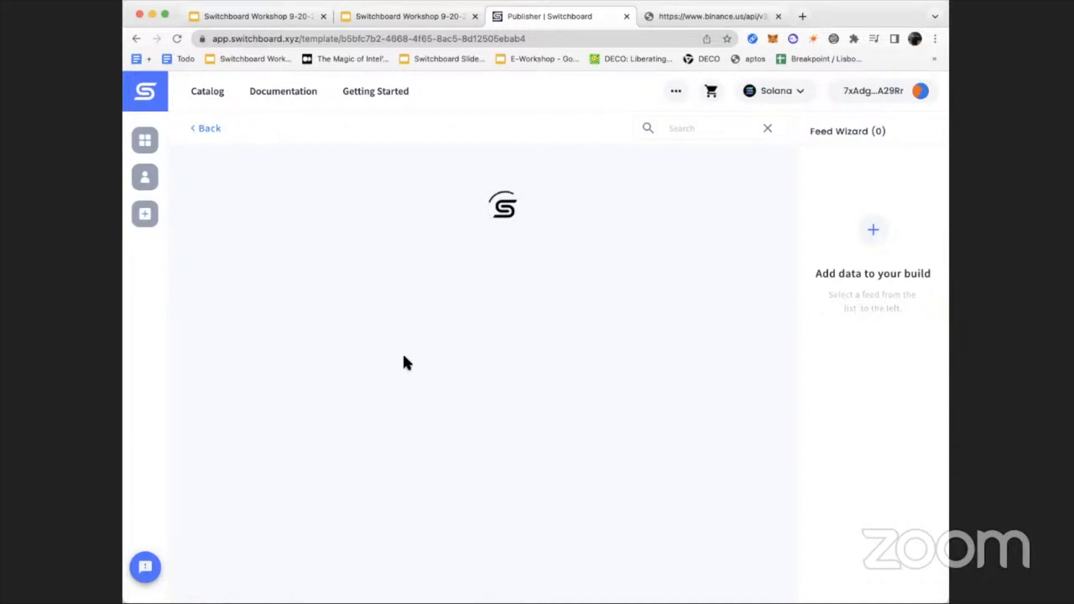
pyautogui.click(205, 128)
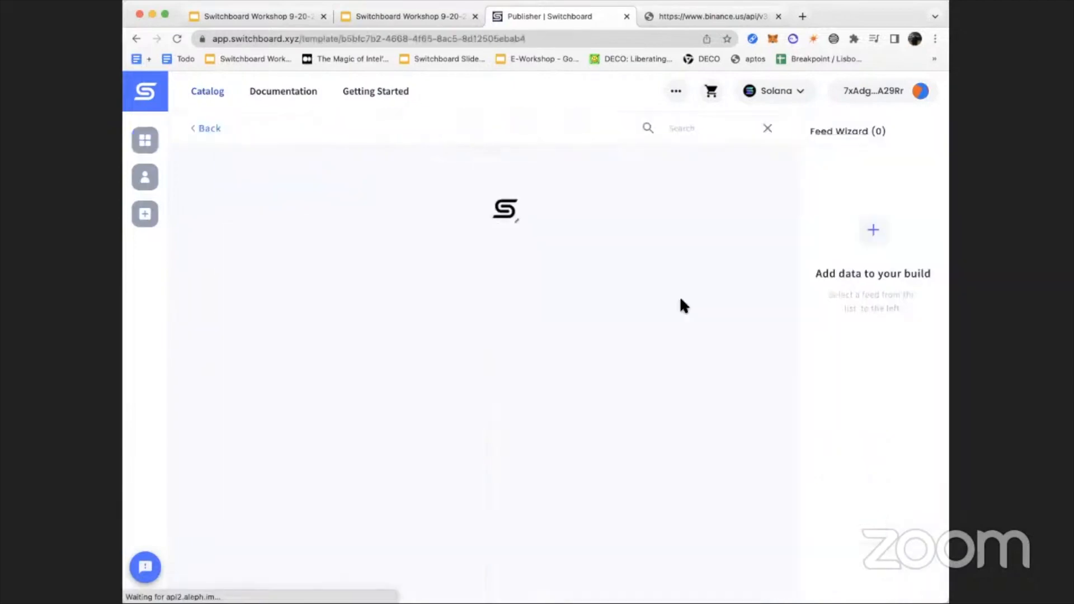
pyautogui.moveTo(651, 310)
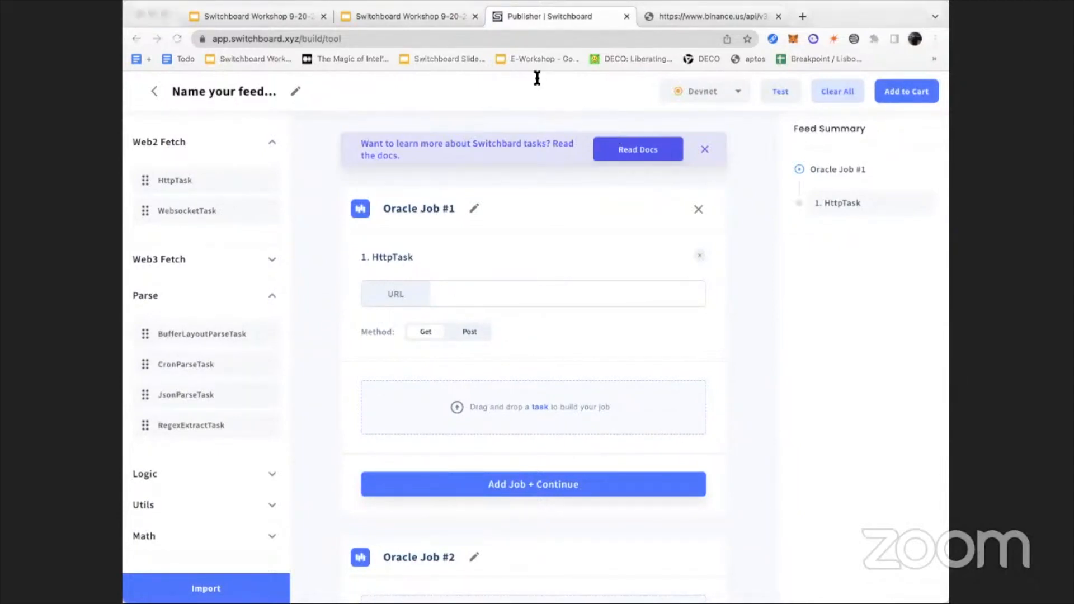
pyautogui.moveTo(475, 187)
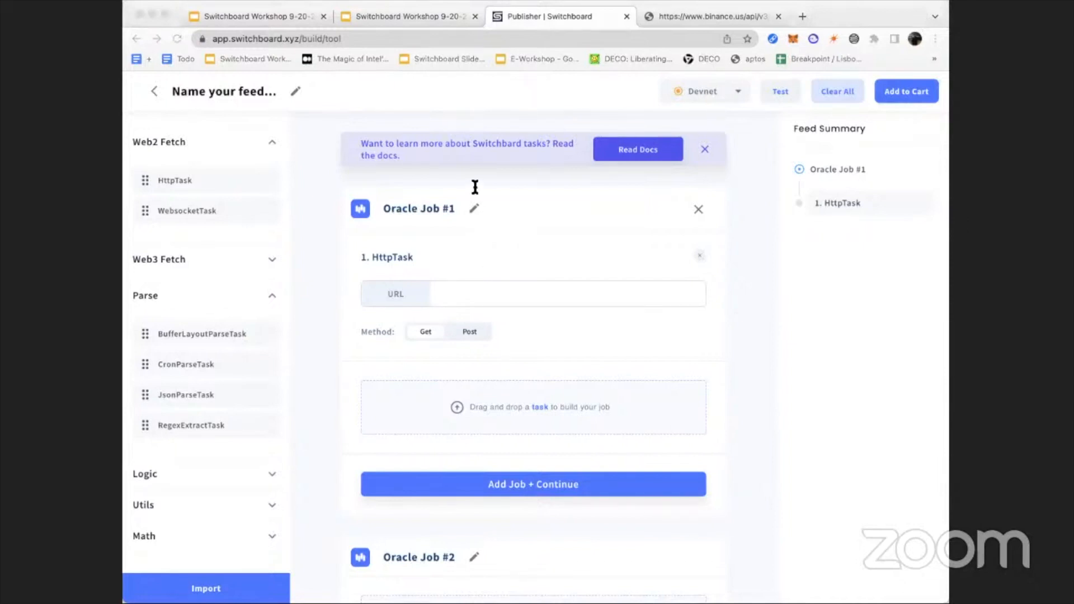
pyautogui.moveTo(315, 125)
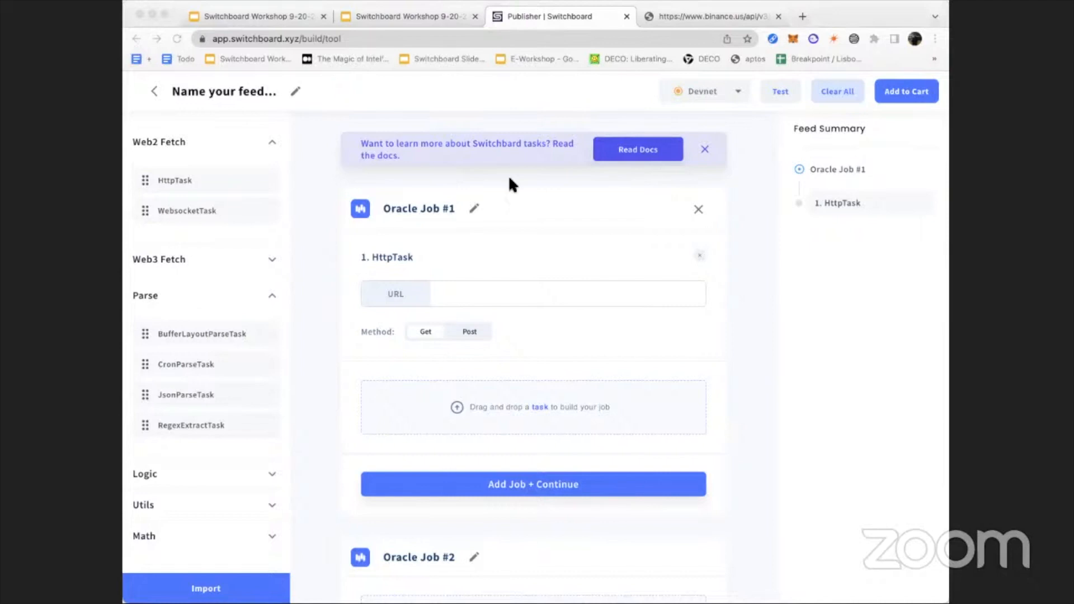
# Set the HttpTask URL to the Binance BTCUSD ticker endpoint and save the job.
pyautogui.write('https://www.binance.us/api/v3/ticker/price?symbol=BTCUSD')
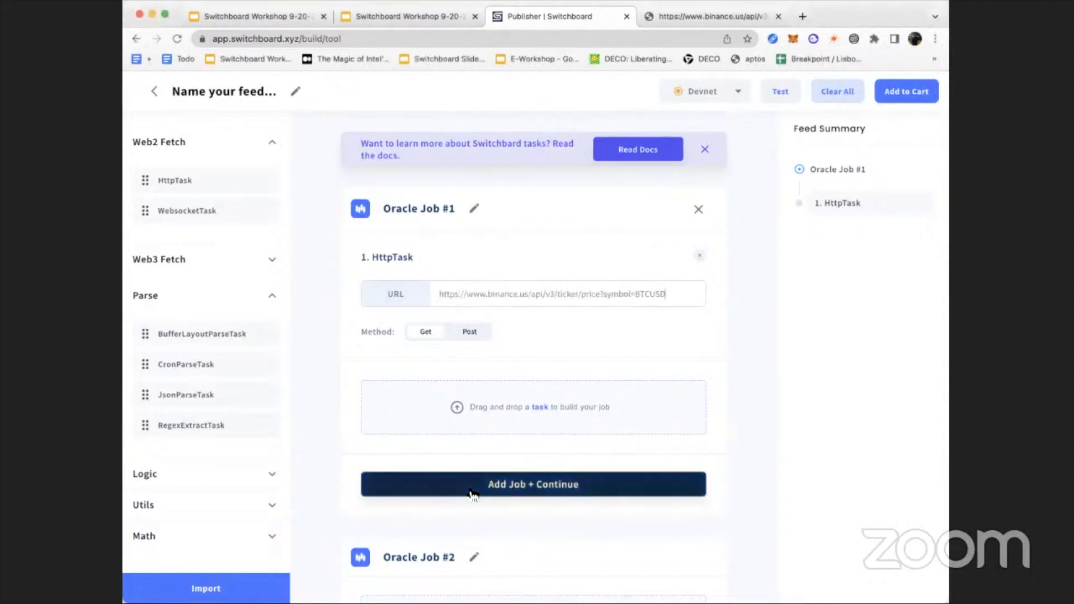
pyautogui.click(533, 484)
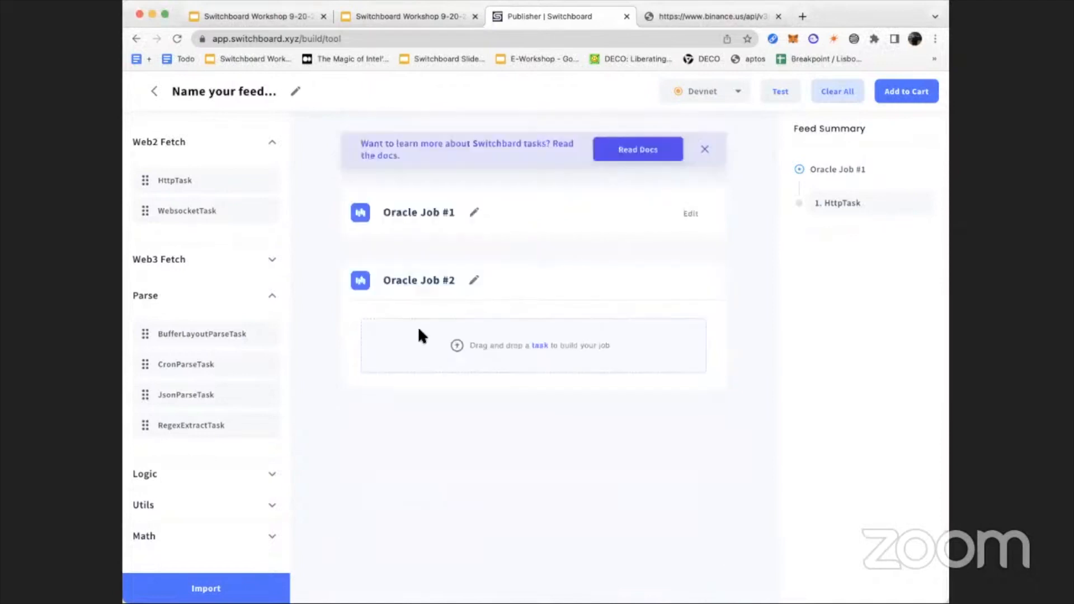
pyautogui.moveTo(695, 219)
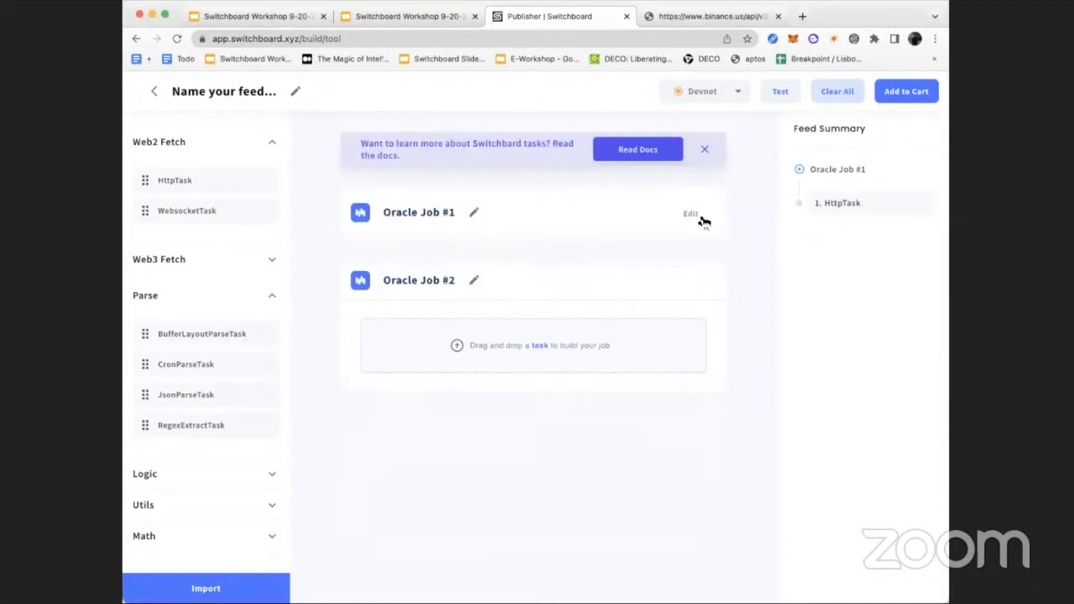
pyautogui.click(691, 213)
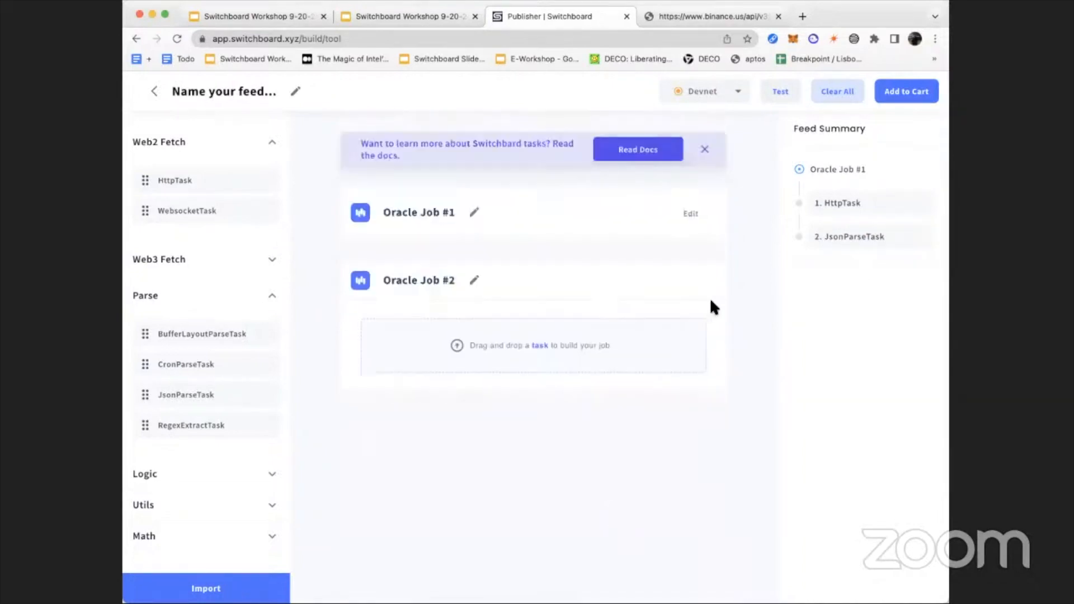
# Name the feed BTC/USD and add it to the cart.
pyautogui.click(223, 91)
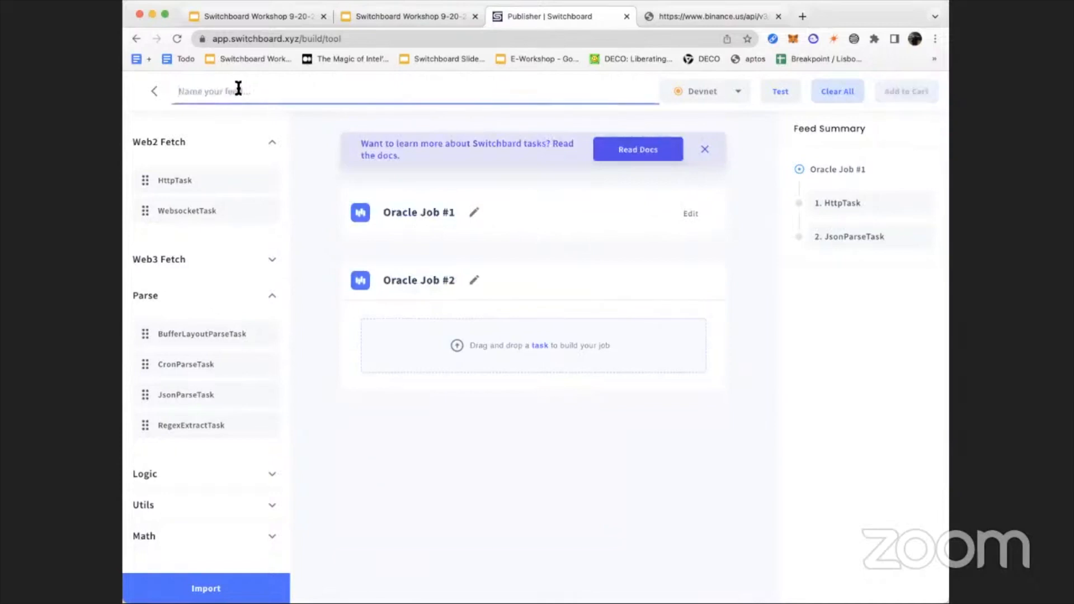
pyautogui.write('BTC/USD')
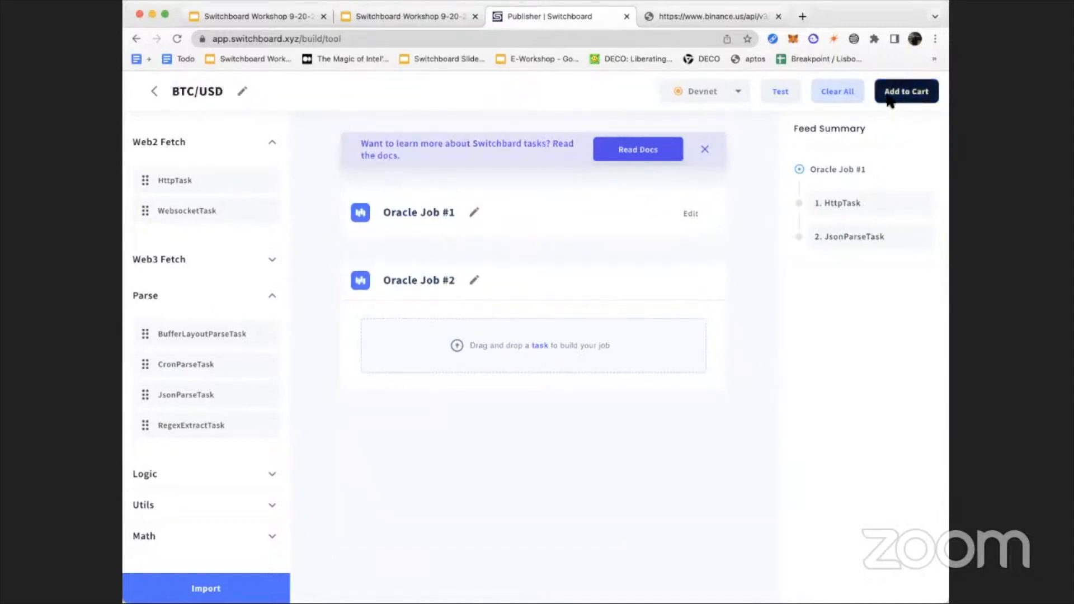
pyautogui.click(906, 91)
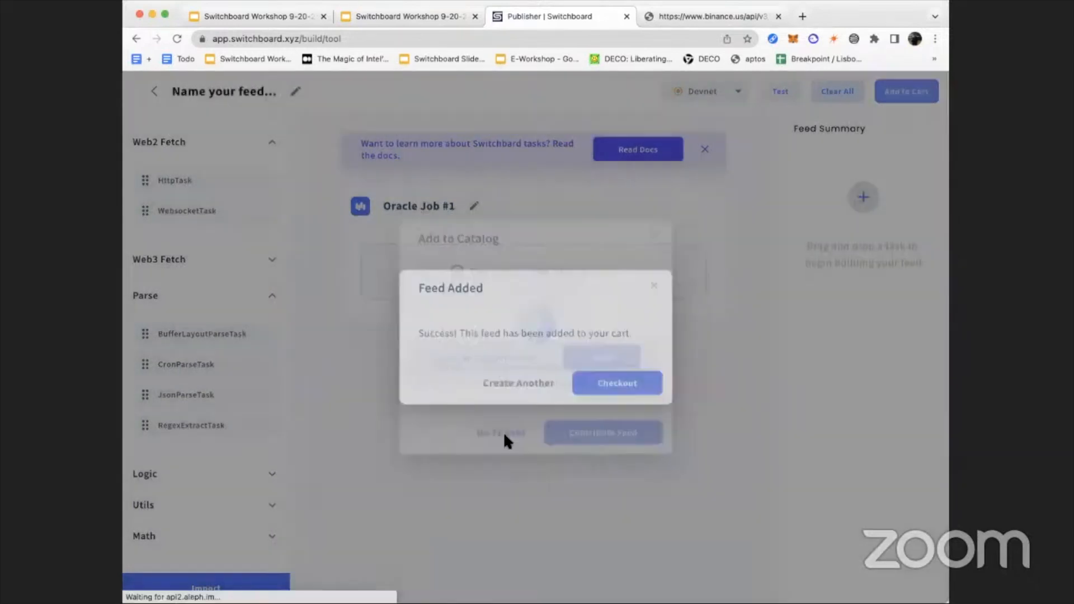
# Check out the BTC/USD feed with a 1-day minimum length and continue to payment.
pyautogui.click(616, 383)
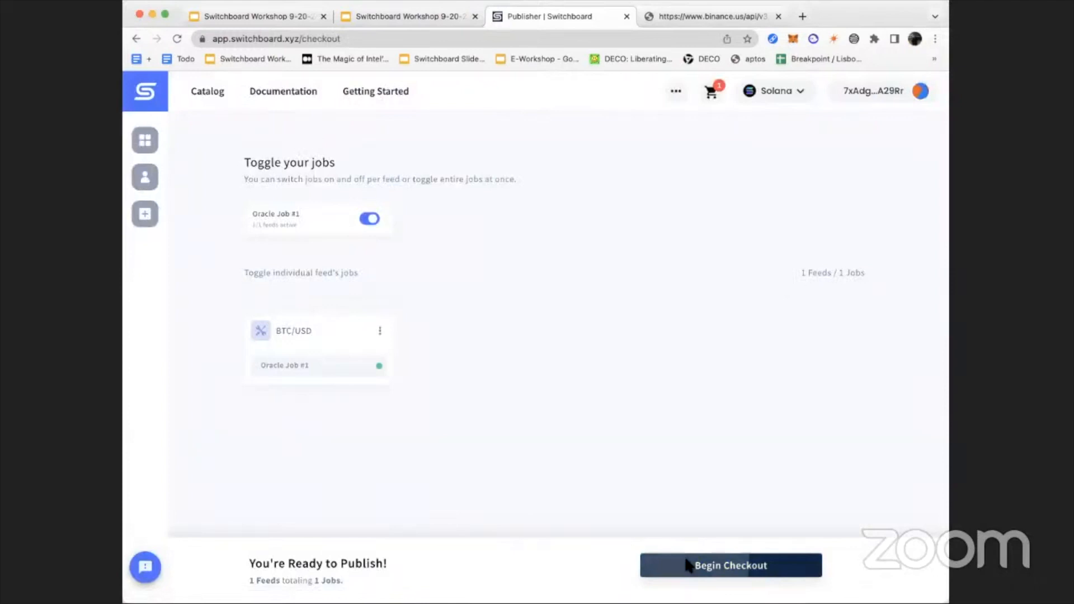
pyautogui.click(730, 565)
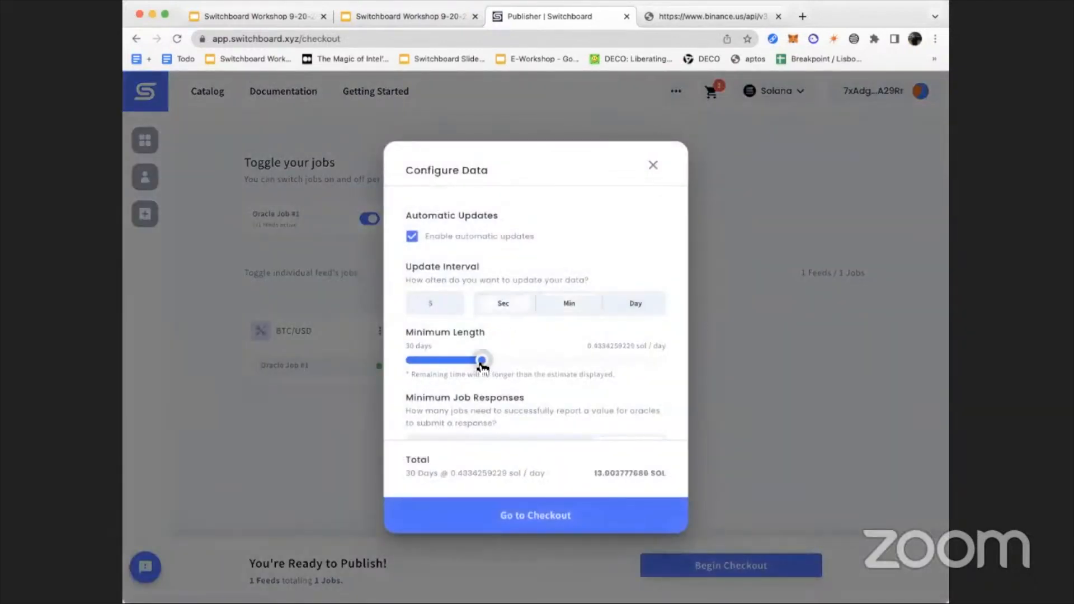
pyautogui.moveTo(482, 359); pyautogui.dragTo(408, 360)
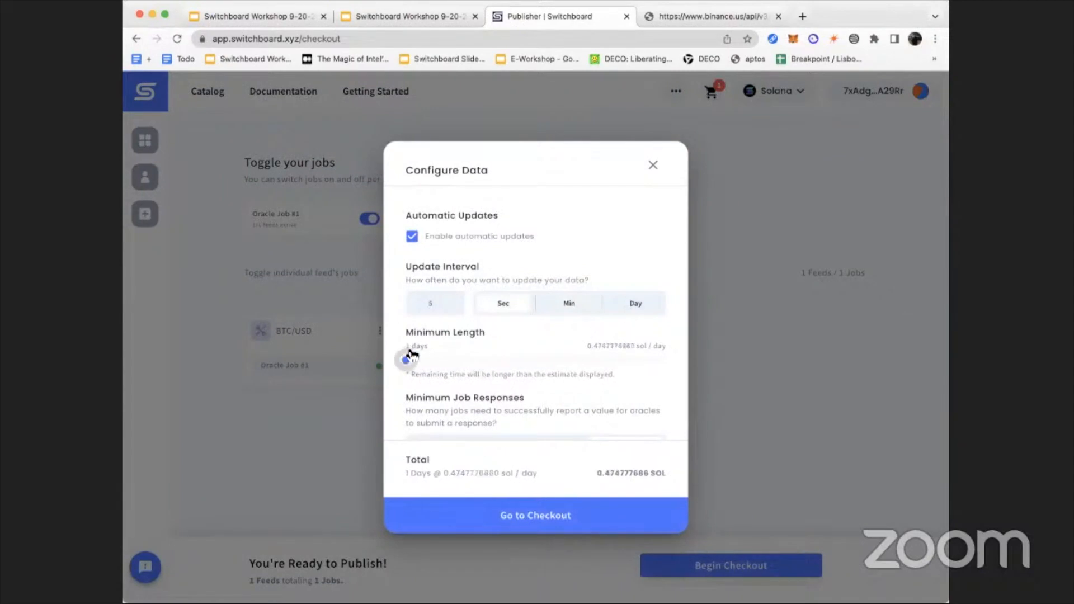
pyautogui.scroll(-3)
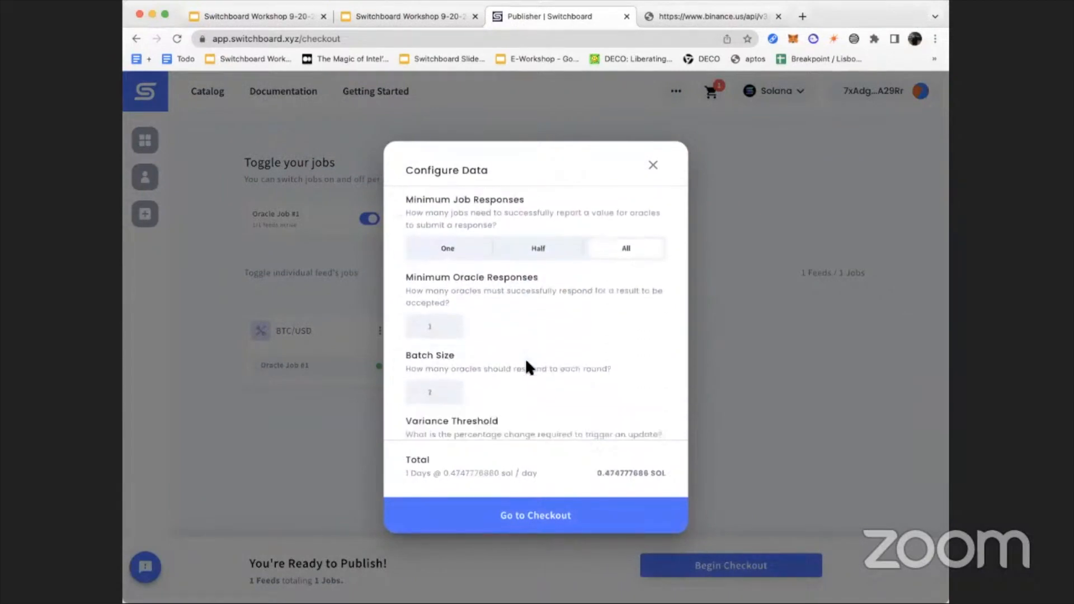
pyautogui.scroll(-3)
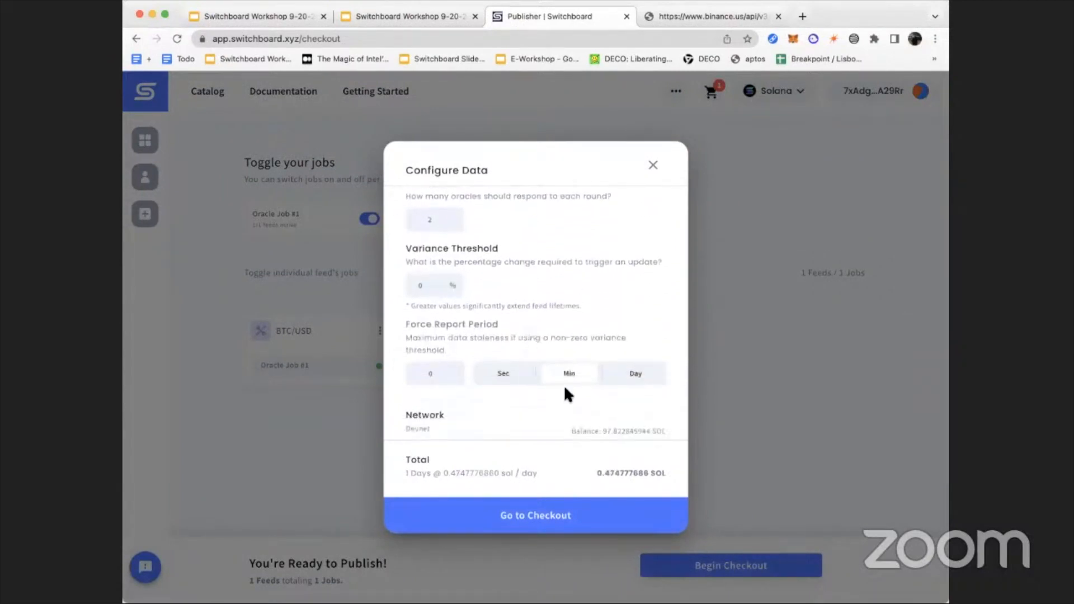
pyautogui.click(534, 515)
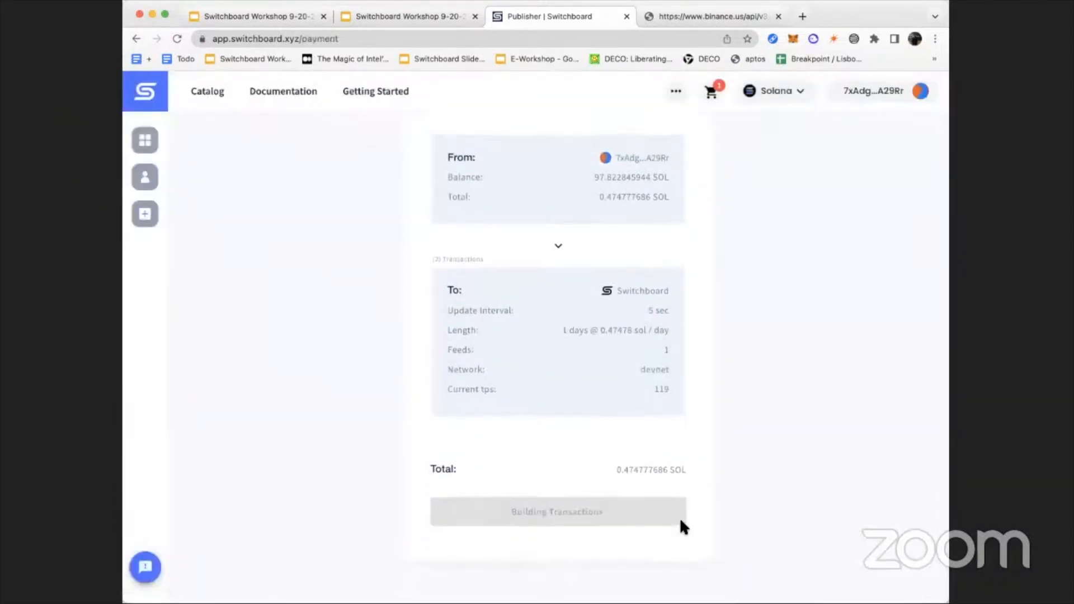
# Pay for the BTC/USD feed, then view your feeds after confirmation.
pyautogui.click(557, 512)
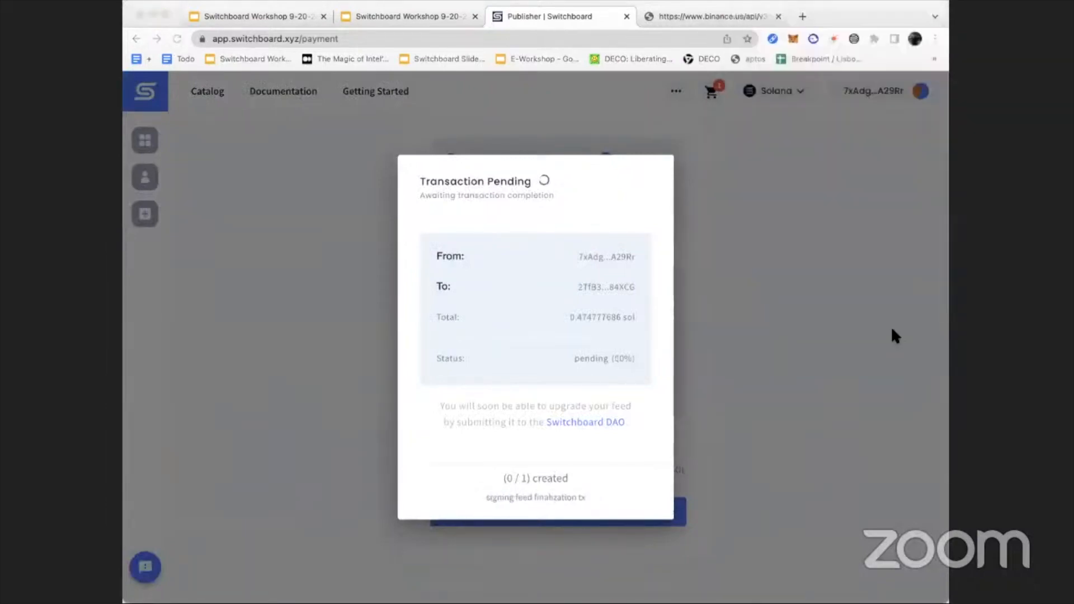
pyautogui.moveTo(895, 348)
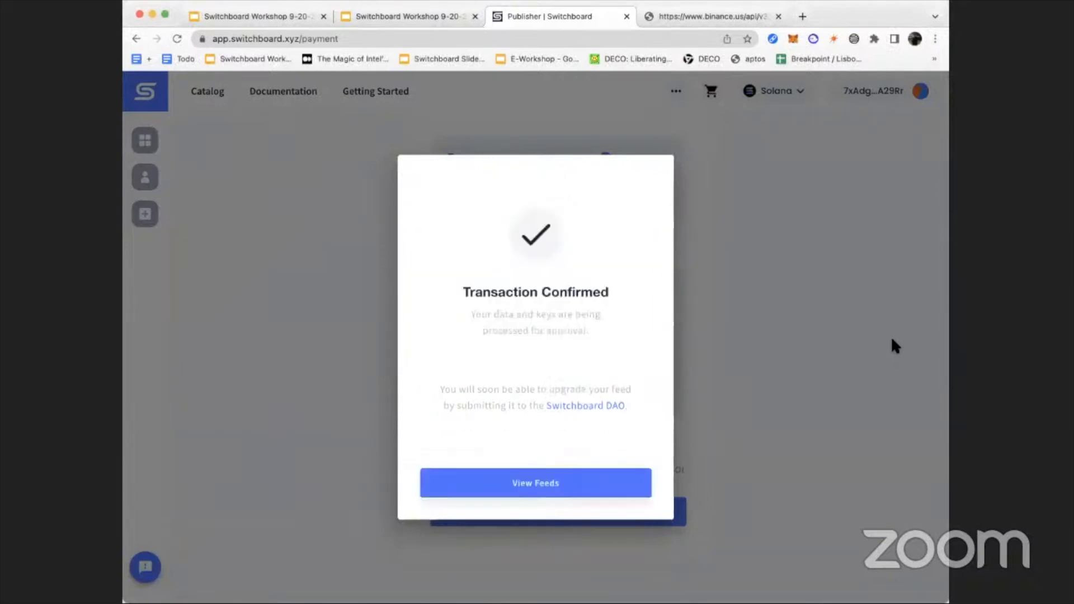
pyautogui.click(535, 482)
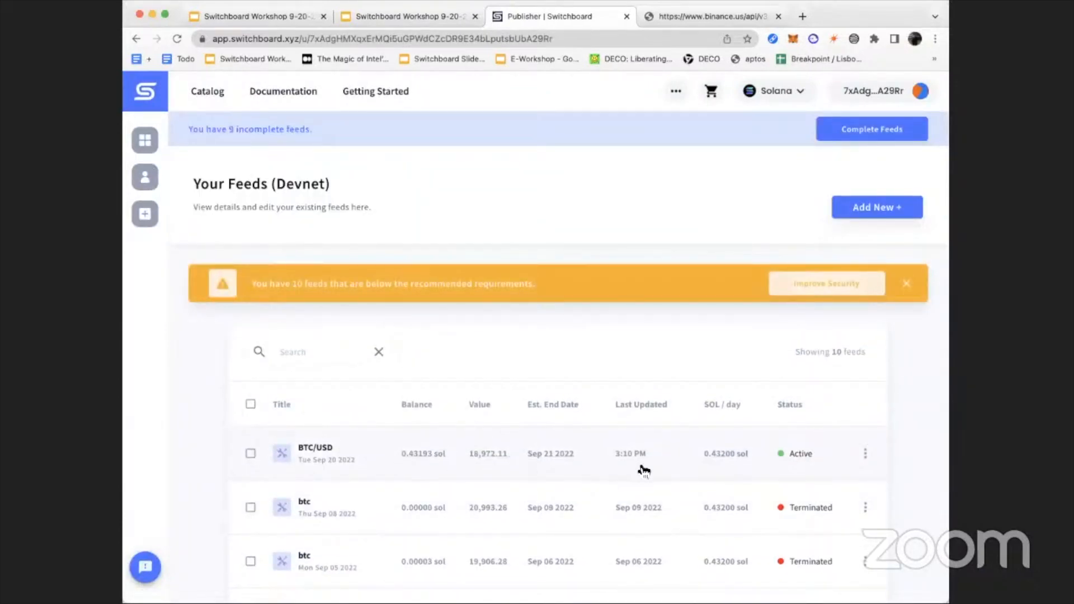
pyautogui.moveTo(490, 465)
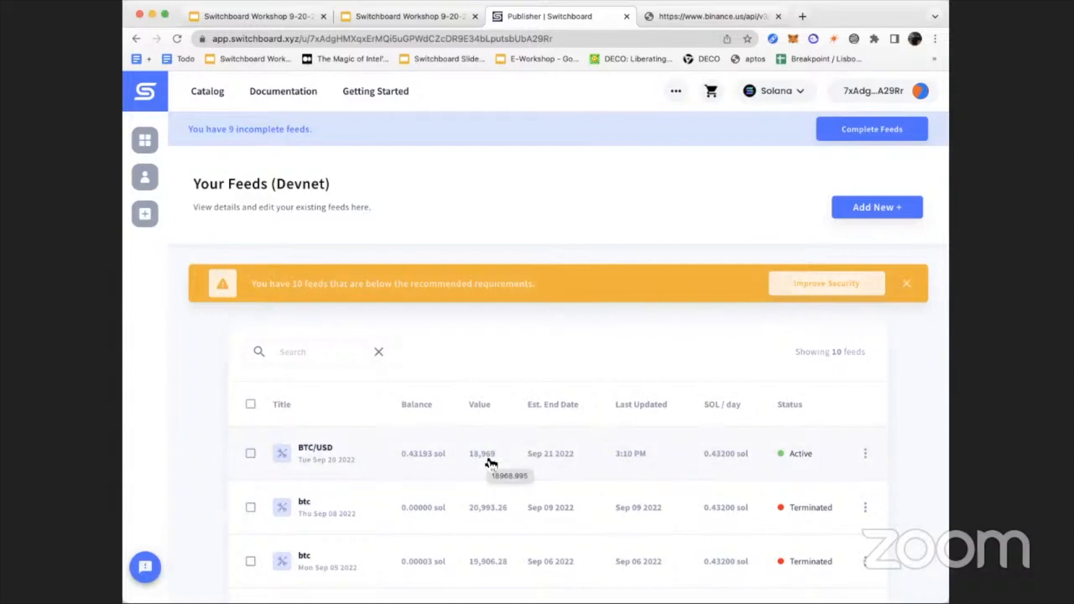
pyautogui.moveTo(642, 478)
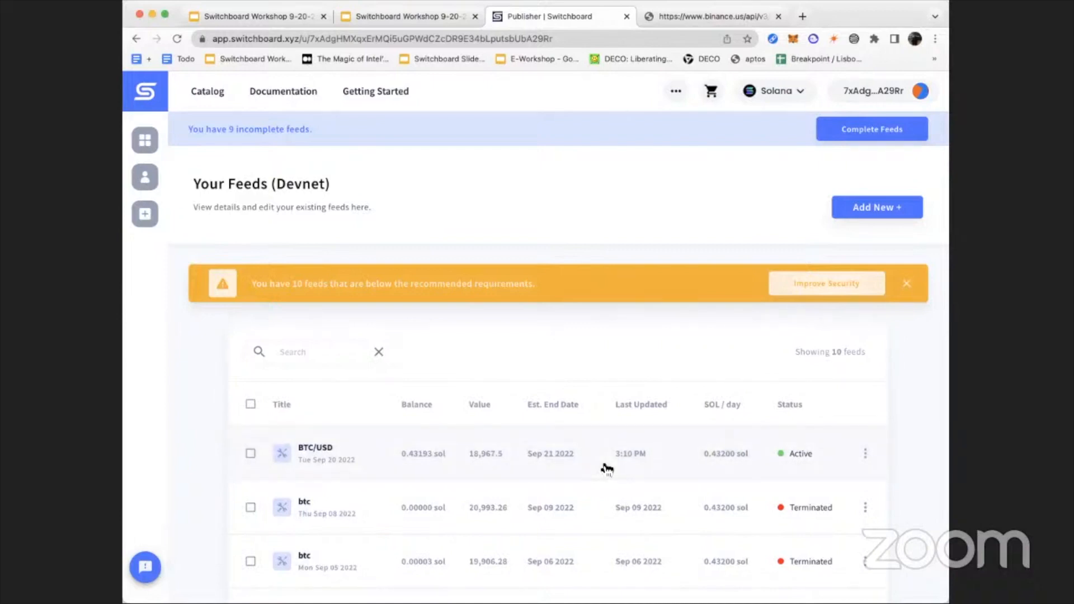
pyautogui.moveTo(595, 246)
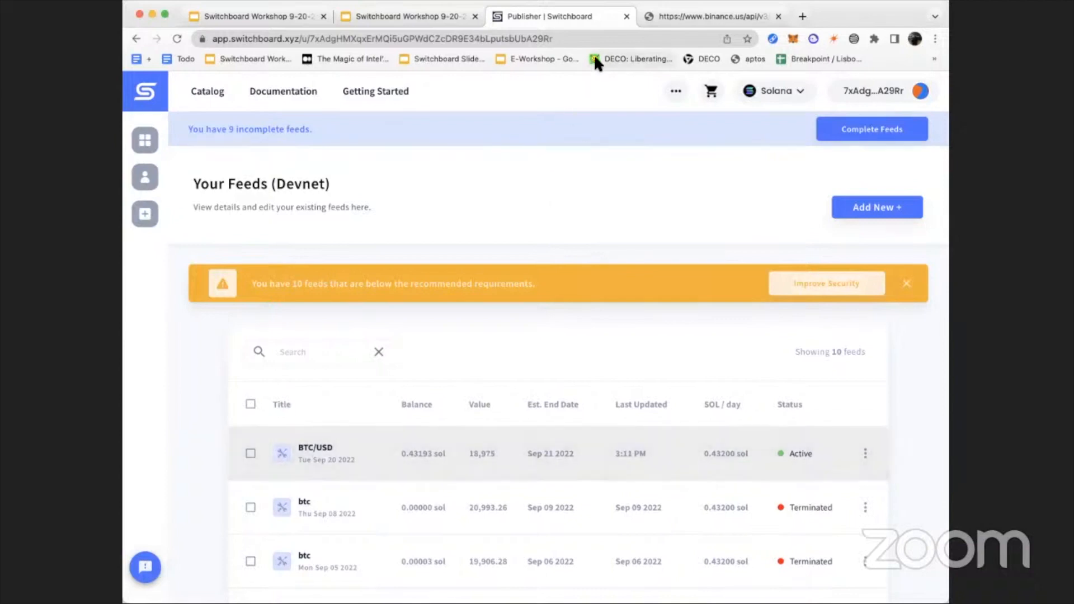
# Return to the Switchboard Workshop Google Slides browser tab.
pyautogui.click(408, 15)
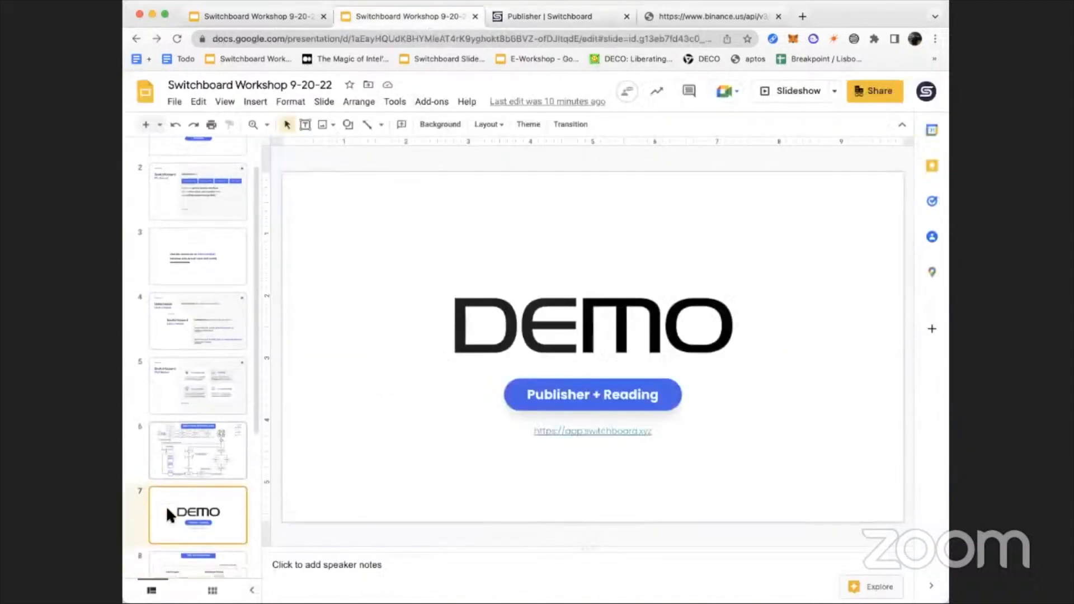
# Select slide 7, the Publisher + Reading demo slide, in the filmstrip.
pyautogui.click(198, 409)
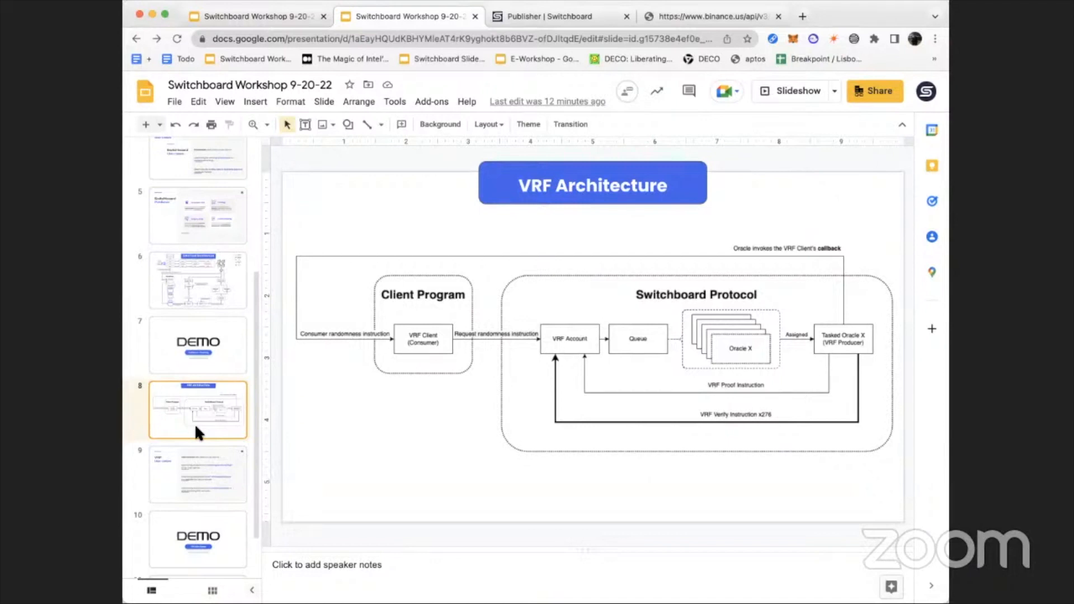
pyautogui.moveTo(197, 480)
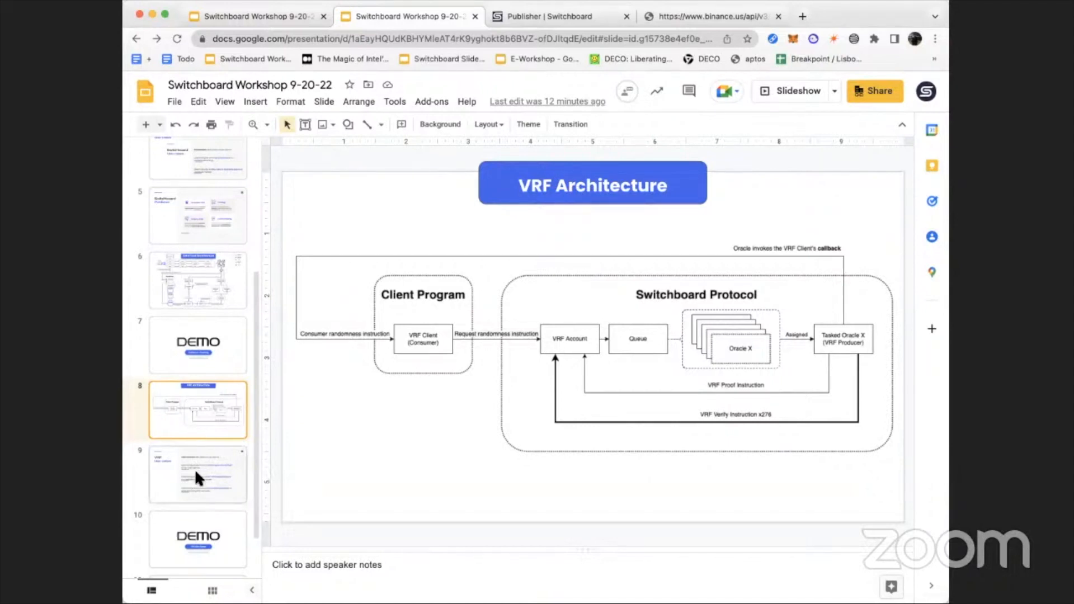
# Move through the VRF slides to the Mini Game slide and open vrf-demo.switchboard.xyz.
pyautogui.click(198, 475)
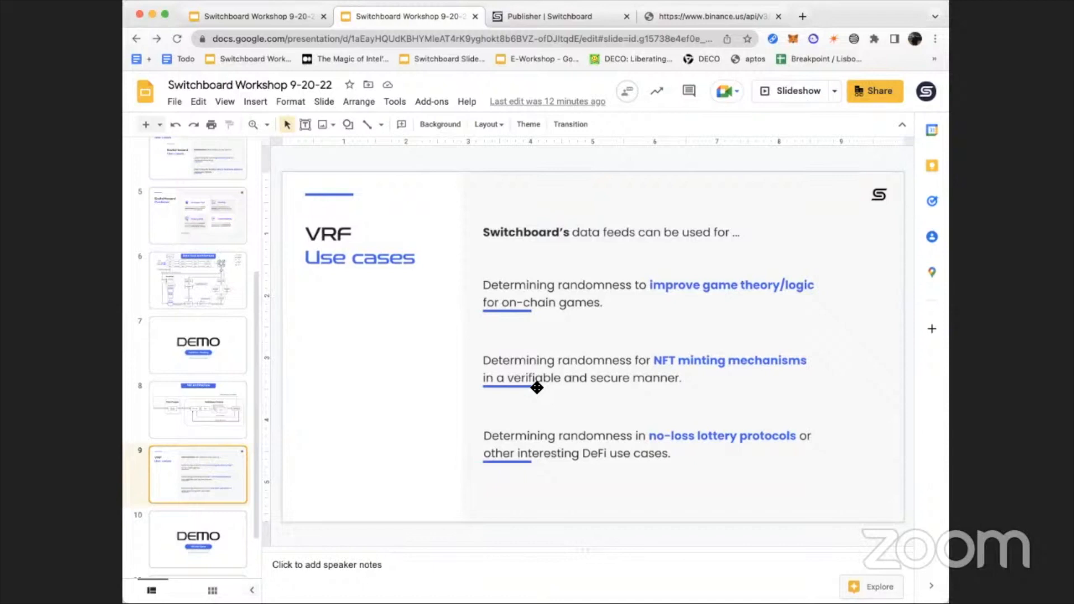
pyautogui.moveTo(431, 408)
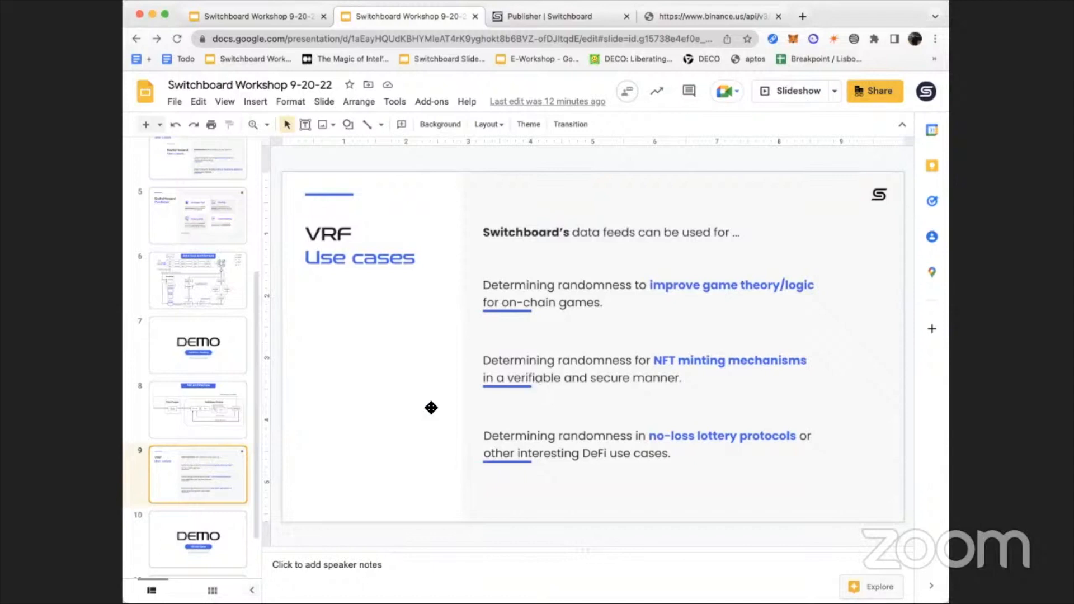
pyautogui.click(197, 538)
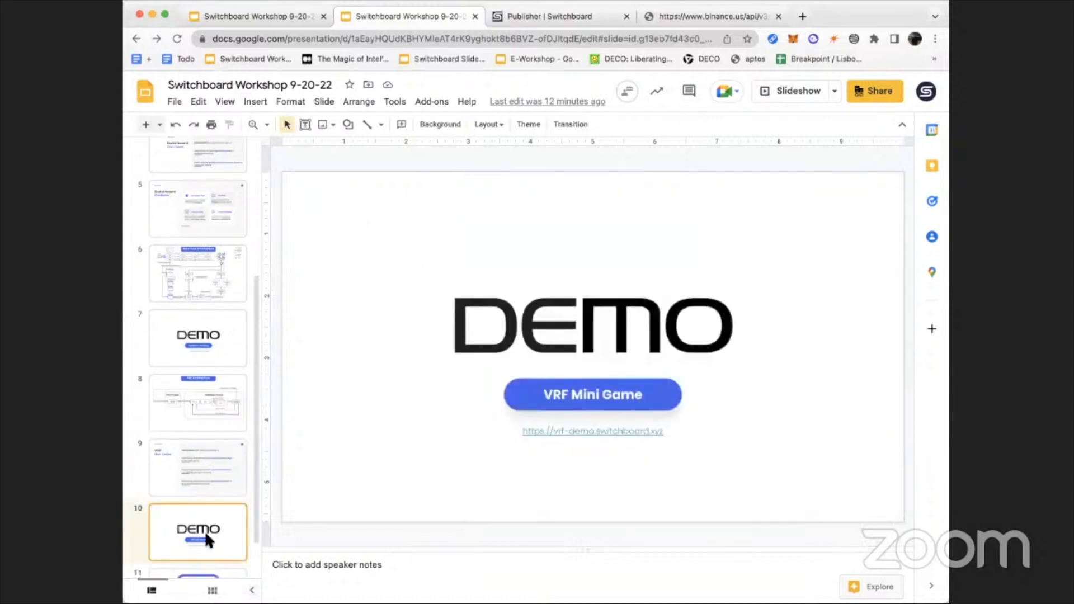
pyautogui.moveTo(533, 452)
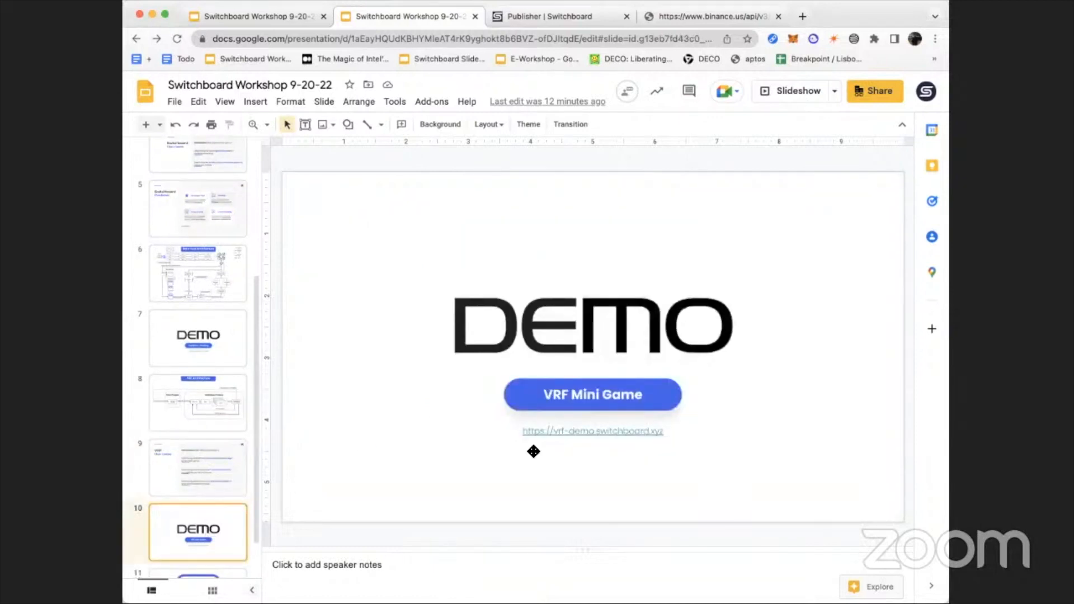
pyautogui.moveTo(580, 434)
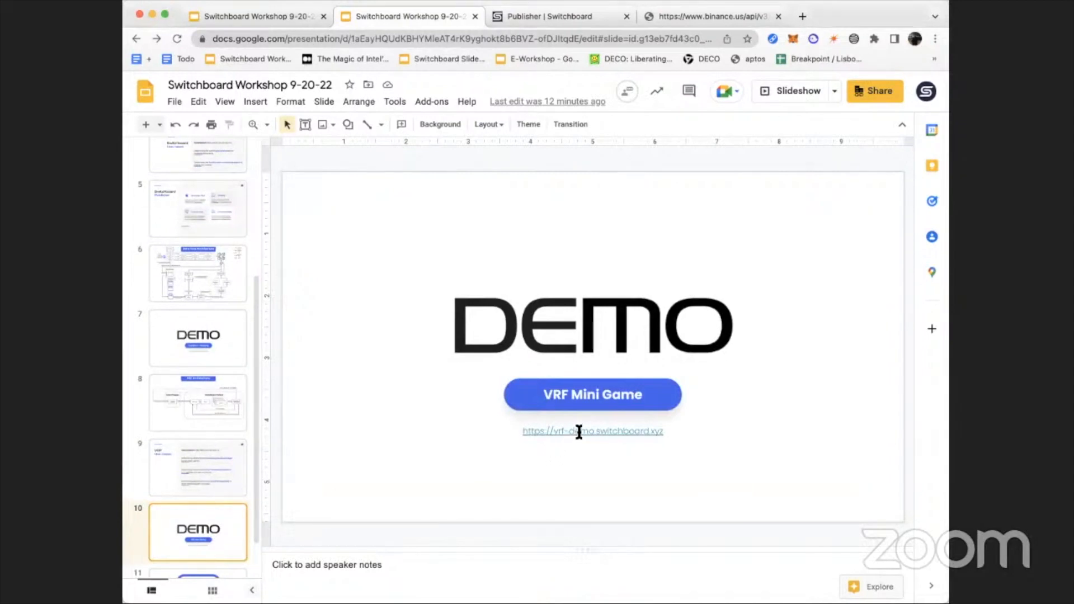
pyautogui.click(592, 431)
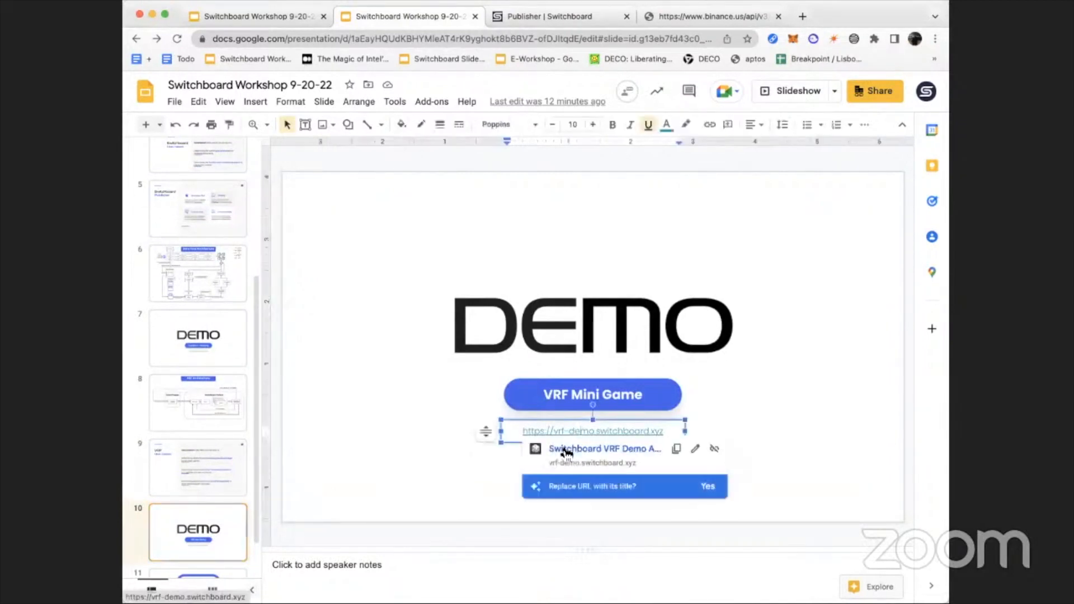
pyautogui.click(588, 431)
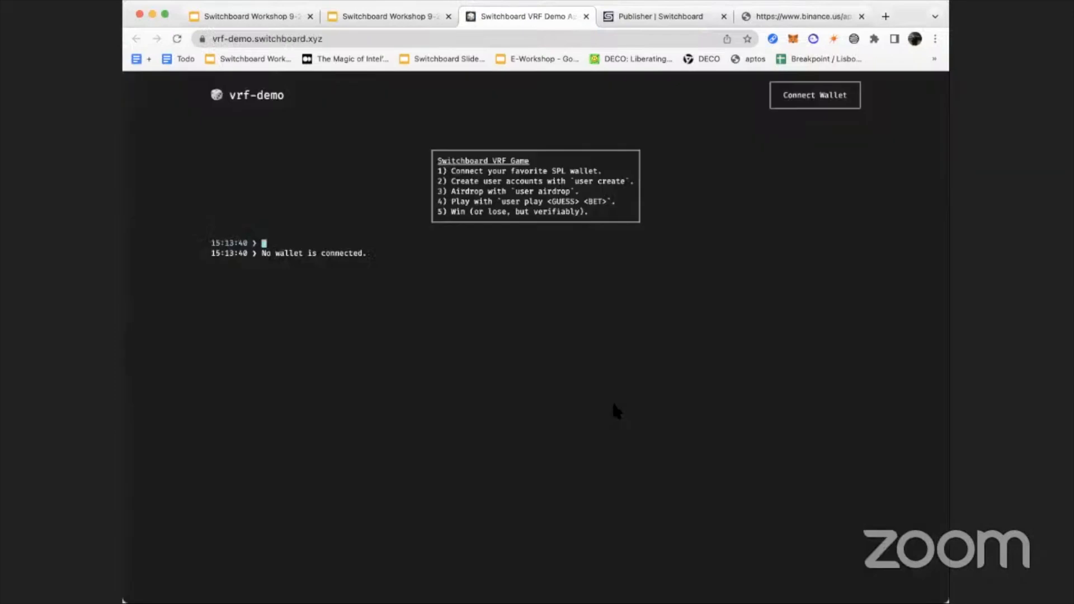
pyautogui.moveTo(831, 92)
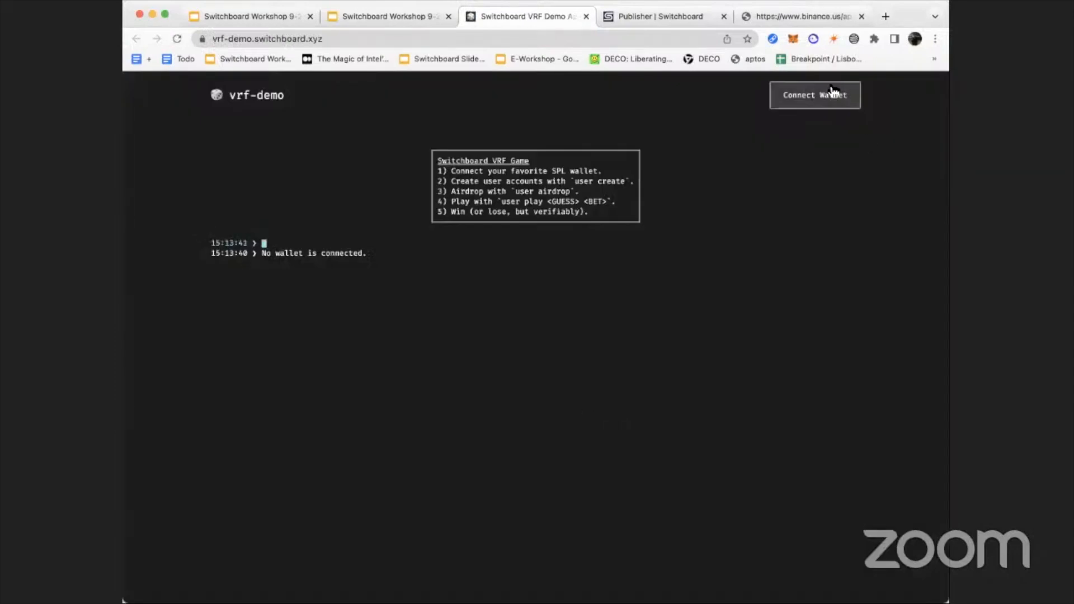
# Connect a Solana wallet to the VRF Demo via Connect Wallet and the wallet list.
pyautogui.click(815, 95)
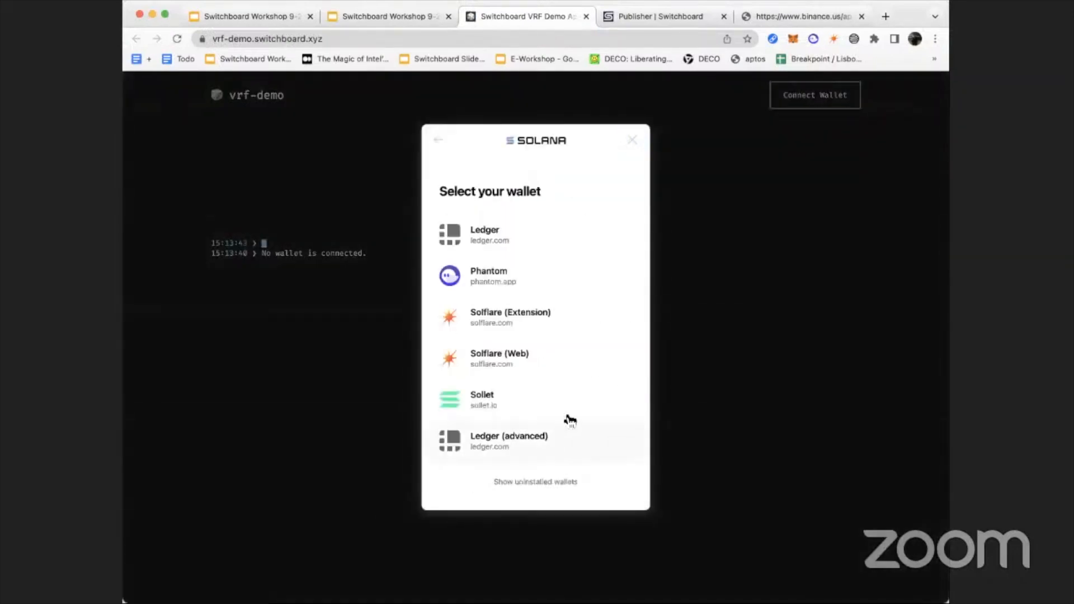
pyautogui.click(487, 276)
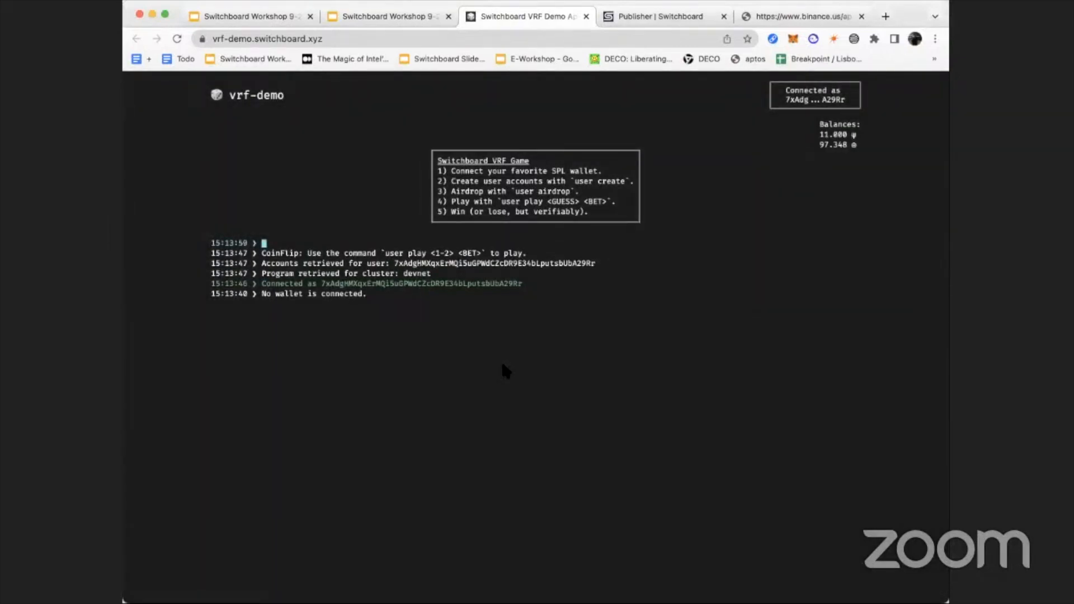
# Enter 'user play 1 1' in the terminal to bet 1 on number 1.
pyautogui.write('user play')
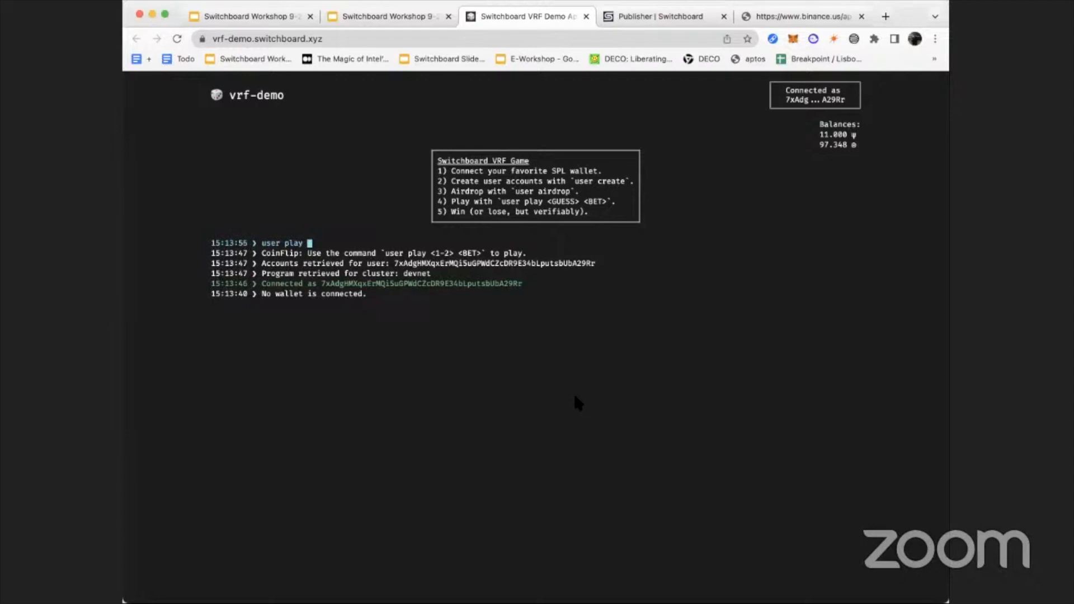
pyautogui.write('1 1')
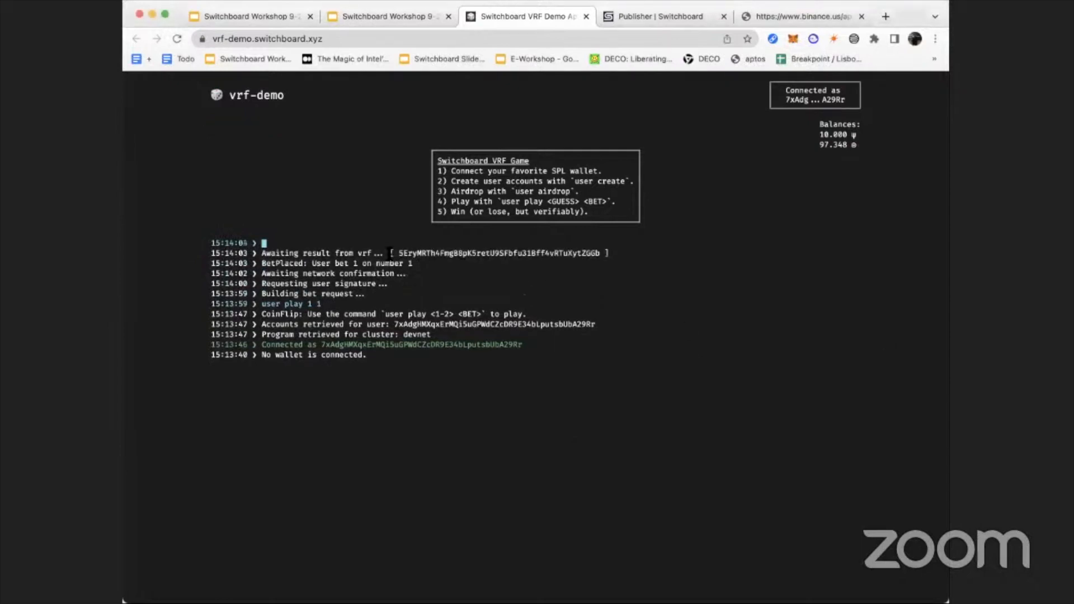
pyautogui.moveTo(519, 289)
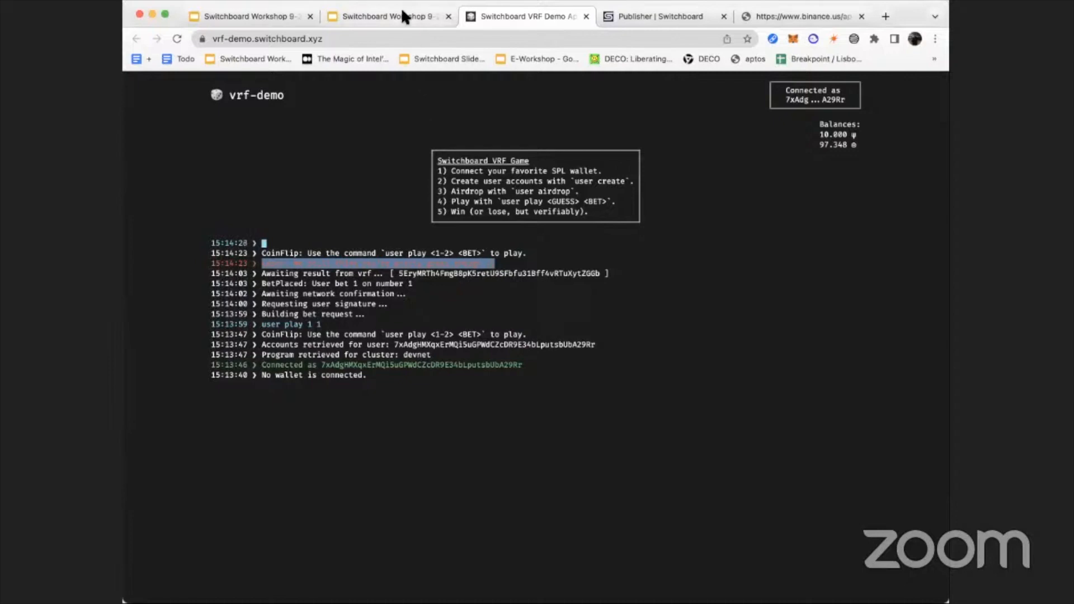
# Switch back to the workshop deck and display slide 11 with the QR code.
pyautogui.click(386, 16)
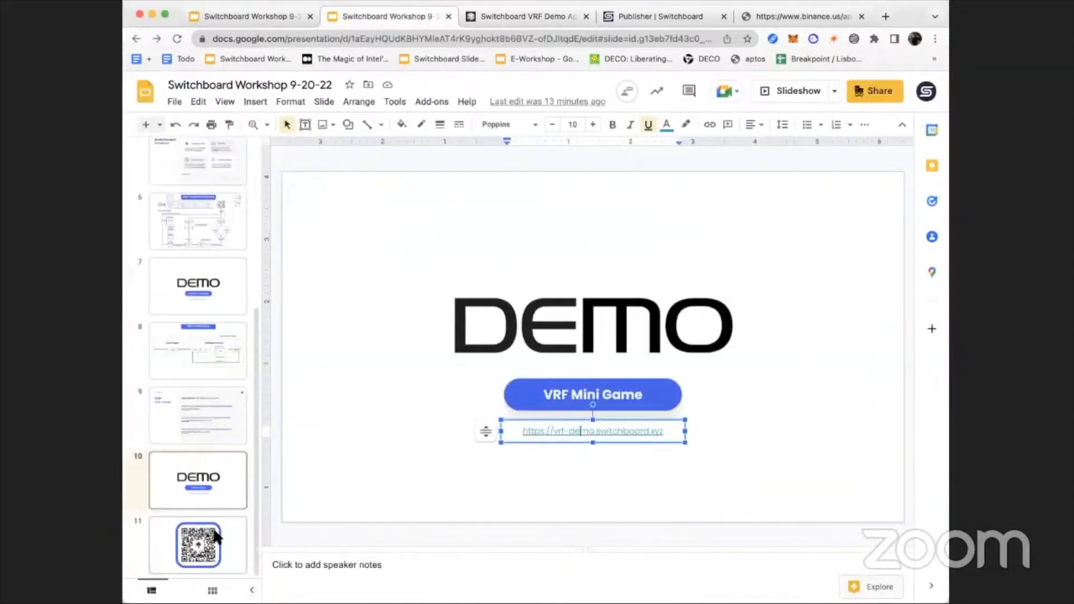
pyautogui.click(197, 544)
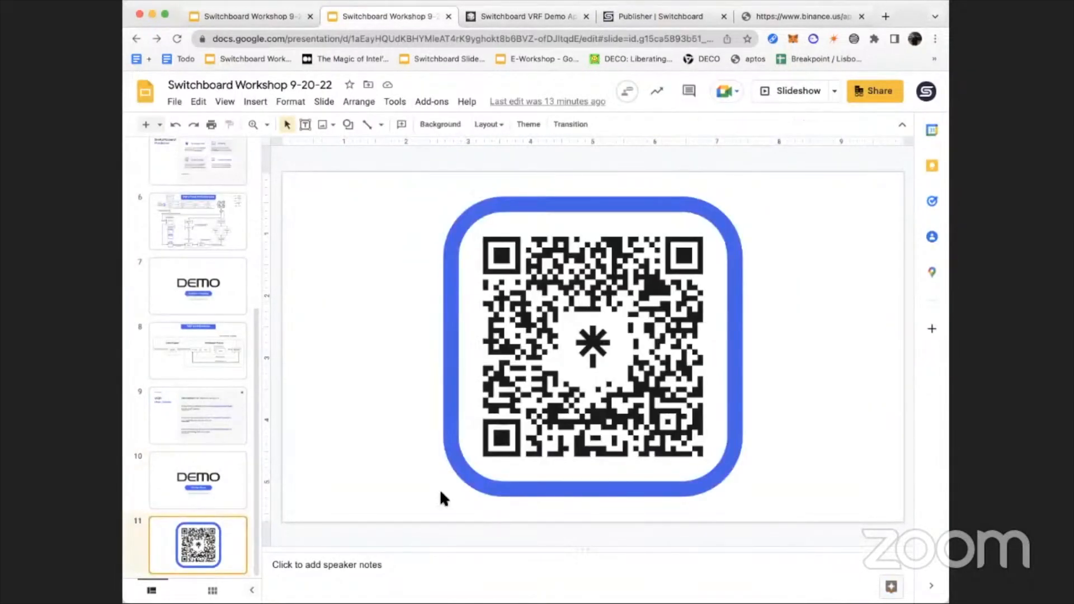